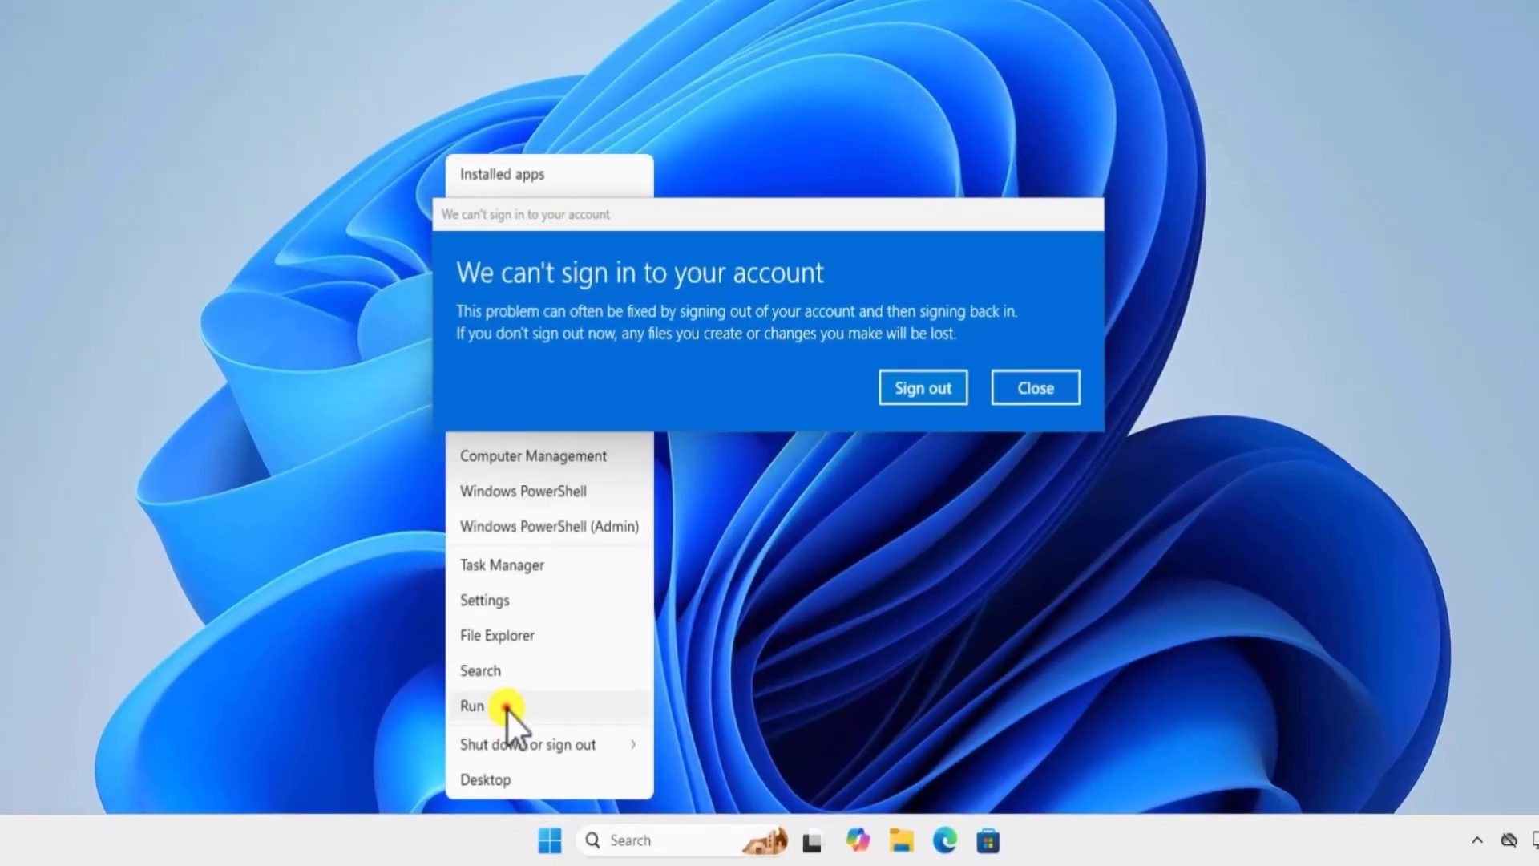
- Launch Registry Editor by running regedit from the Start button's Run dialog
{"action": "left_click", "coordinate": [472, 704]}
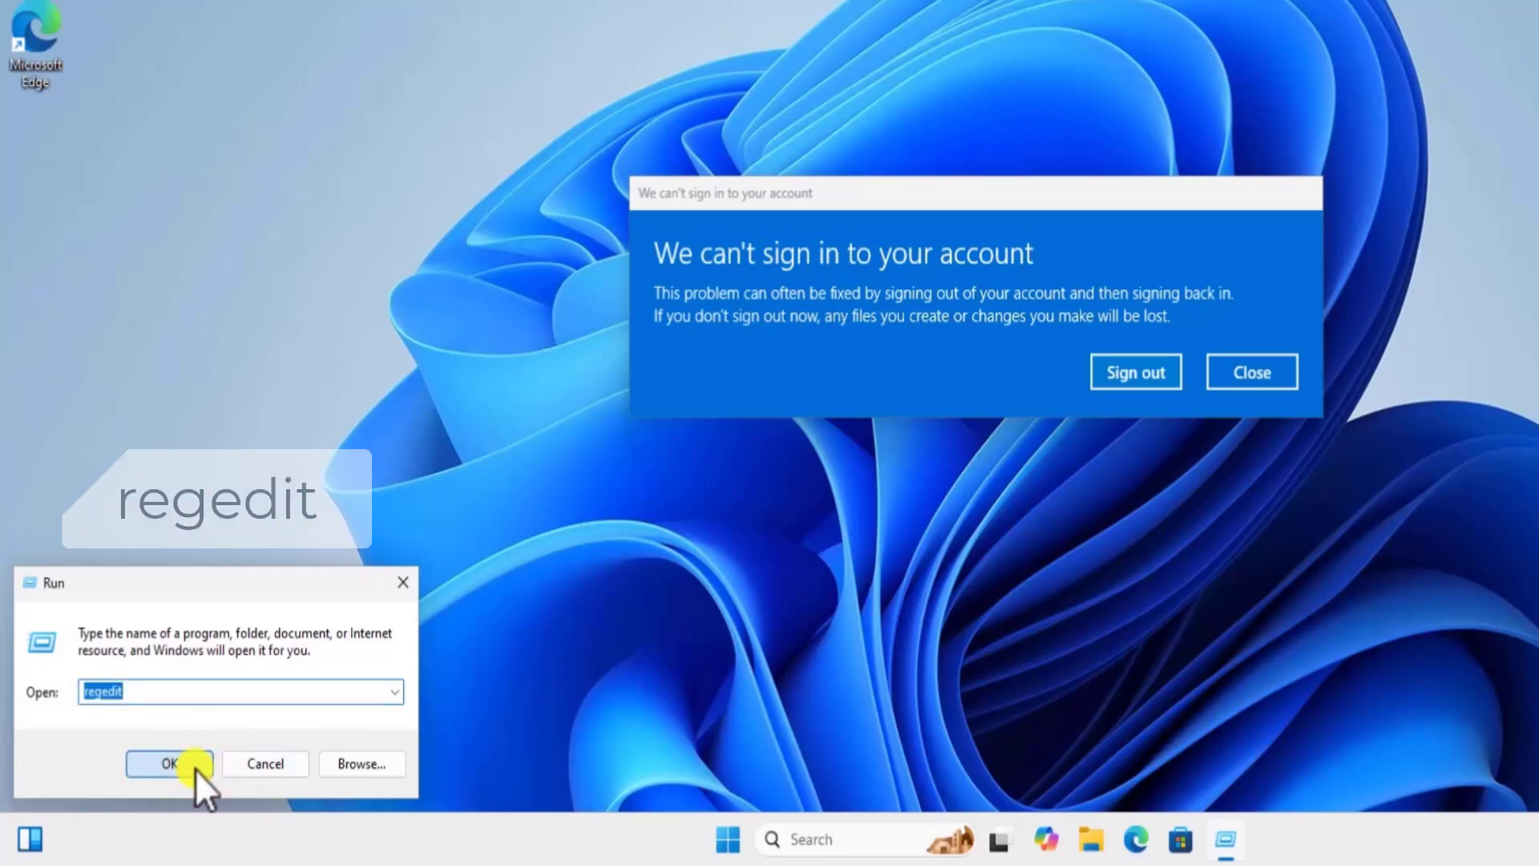
{"action": "left_click", "coordinate": [168, 763]}
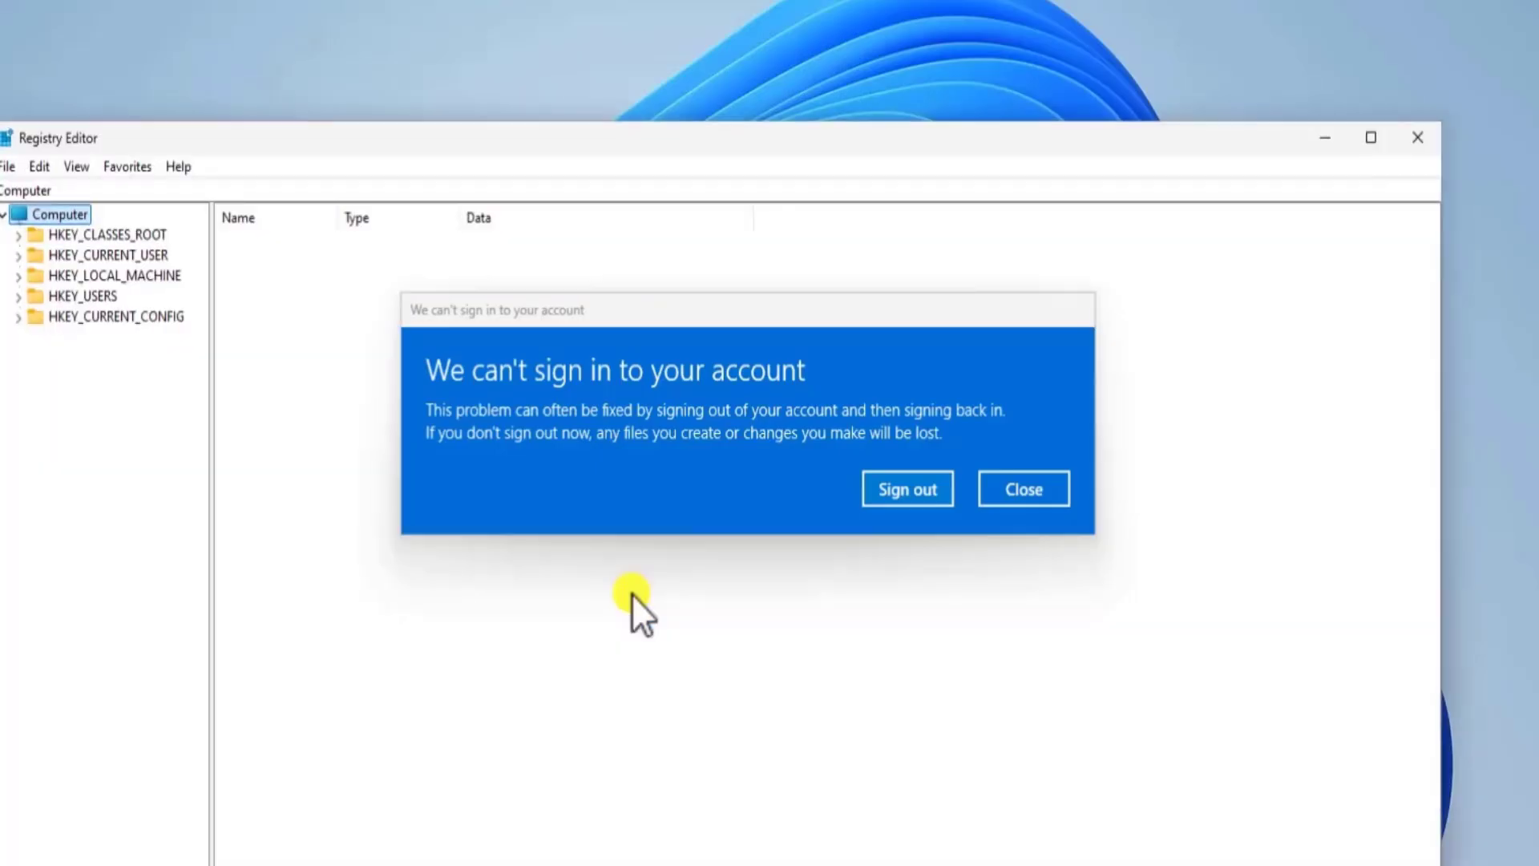
{"action": "mouse_move", "coordinate": [1023, 489]}
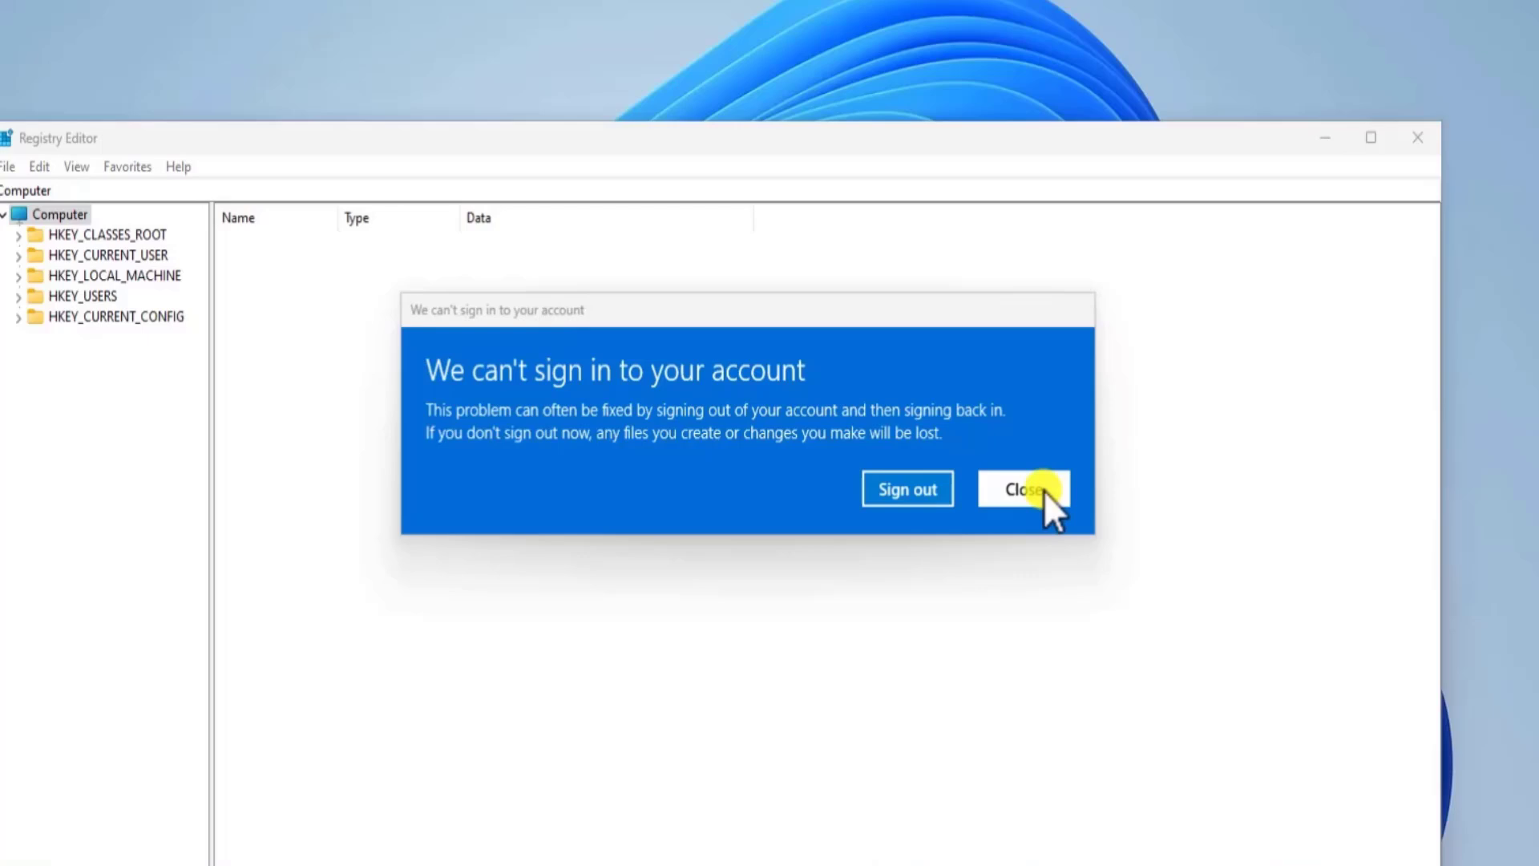
- Close the sign-in error and expand HKEY_LOCAL_MACHINE through Windows NT\CurrentVersion to ProfileList
{"action": "left_click", "coordinate": [1023, 489]}
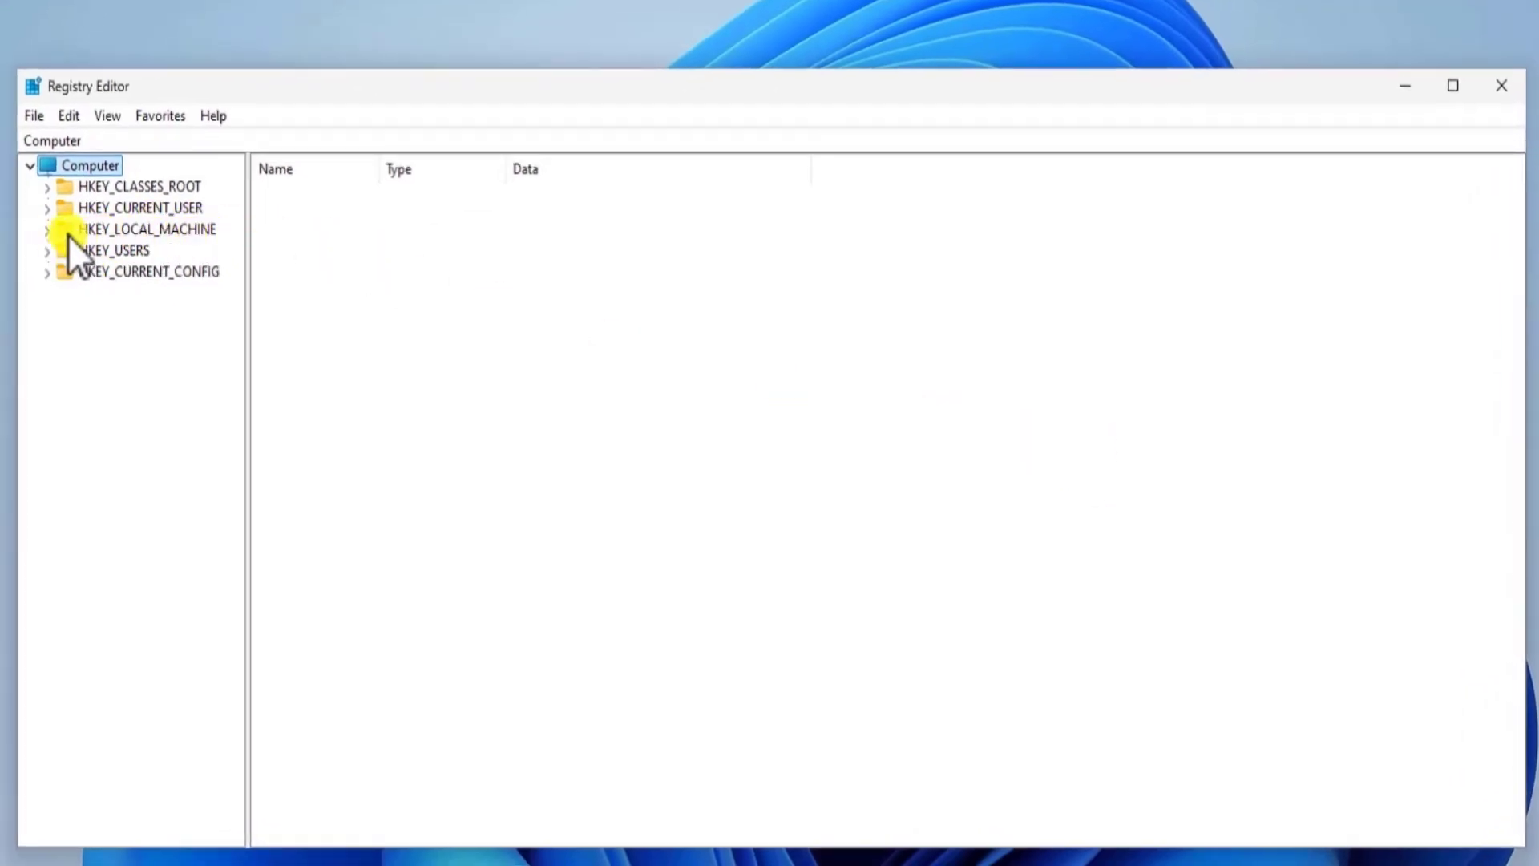
{"action": "left_click", "coordinate": [47, 229]}
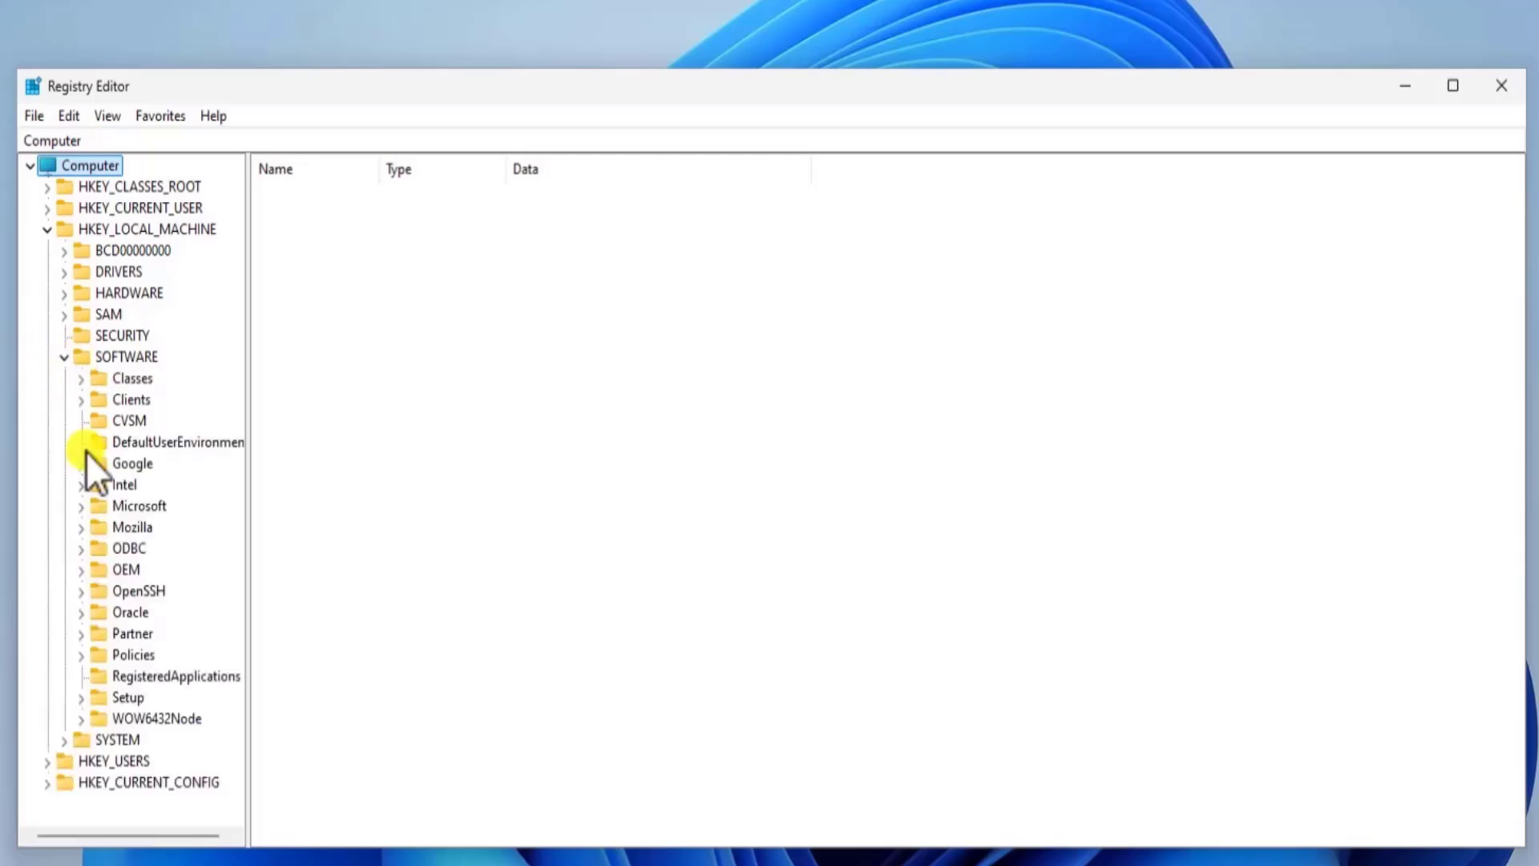
{"action": "scroll", "scroll_direction": "down", "scroll_amount": 3}
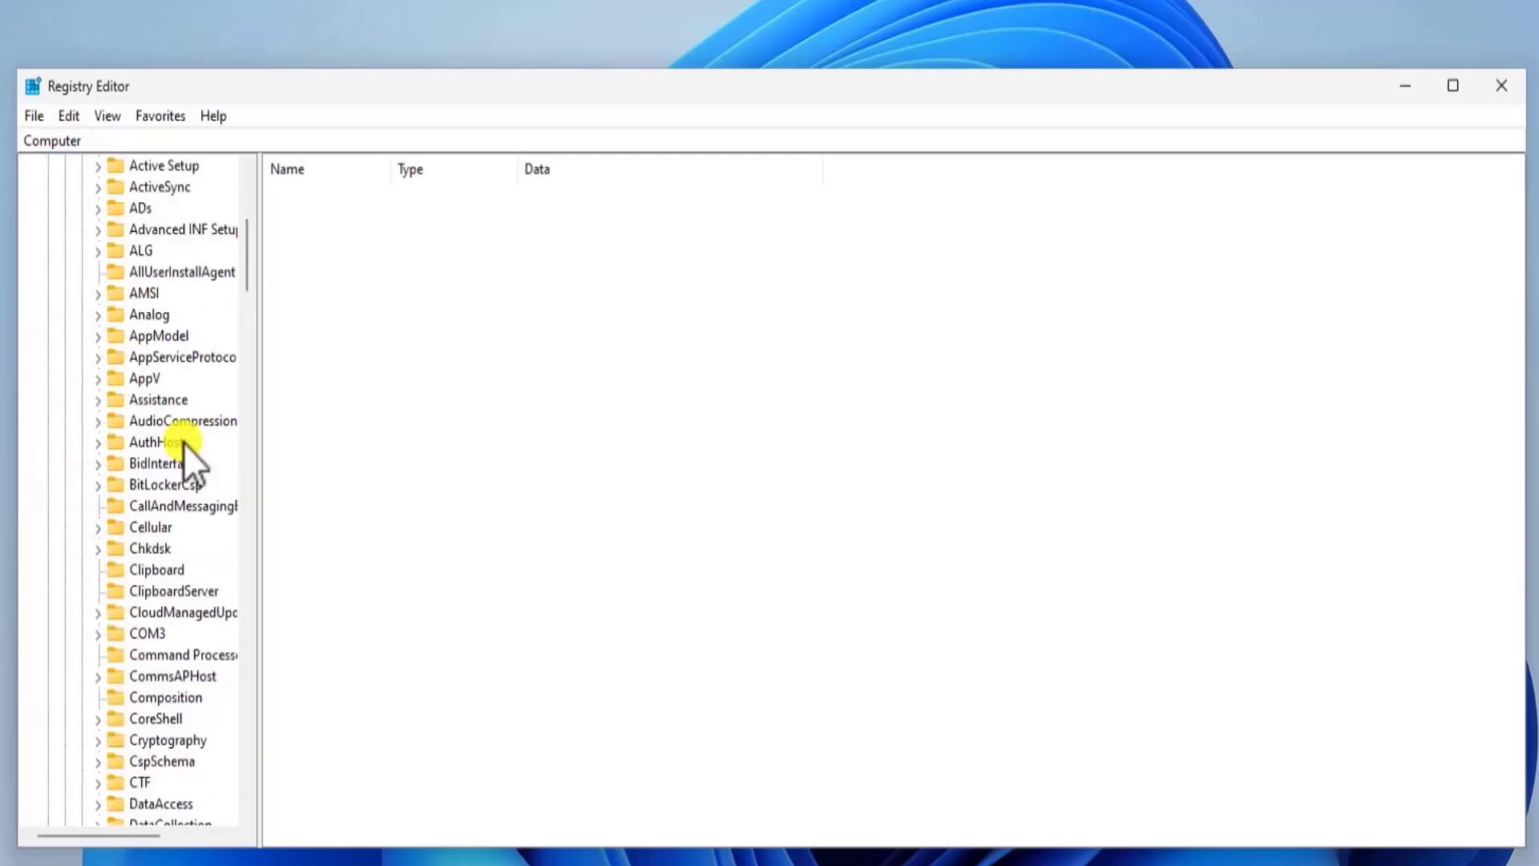
{"action": "scroll", "scroll_direction": "down", "scroll_amount": 3}
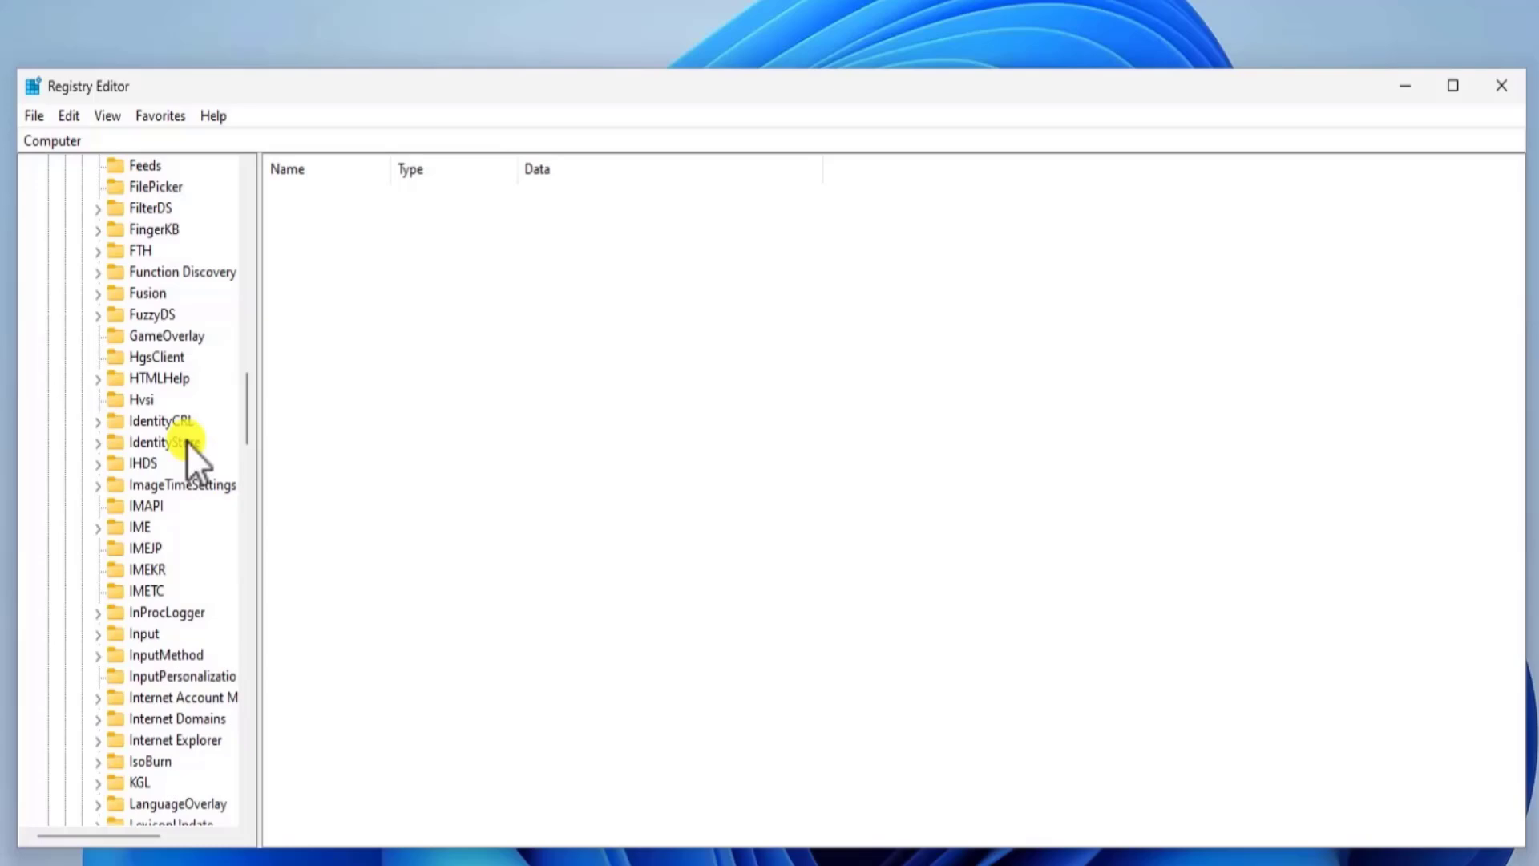
{"action": "left_click", "coordinate": [165, 569]}
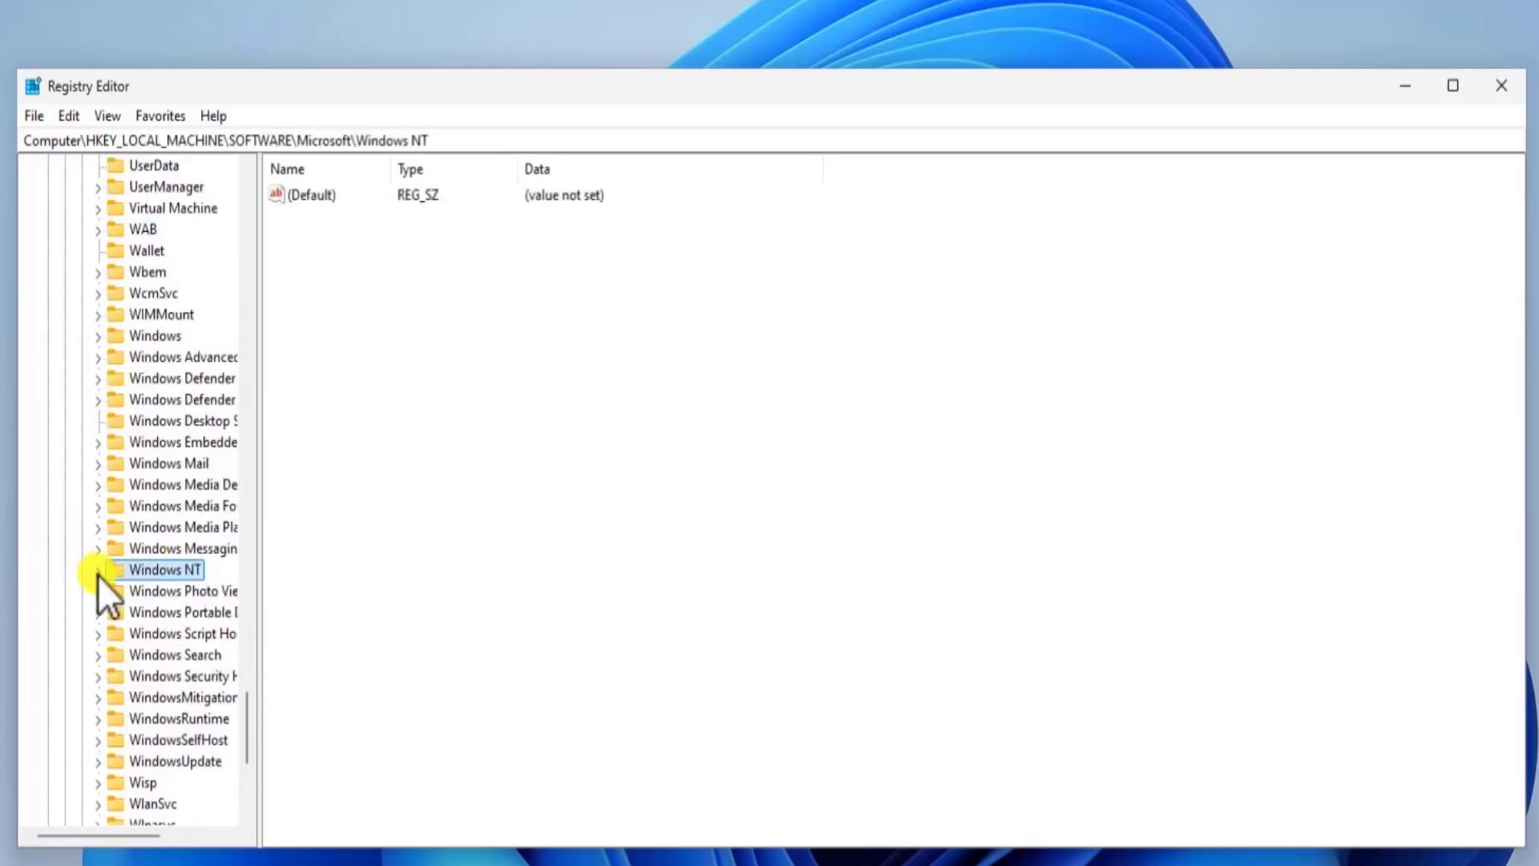
{"action": "left_click", "coordinate": [97, 569]}
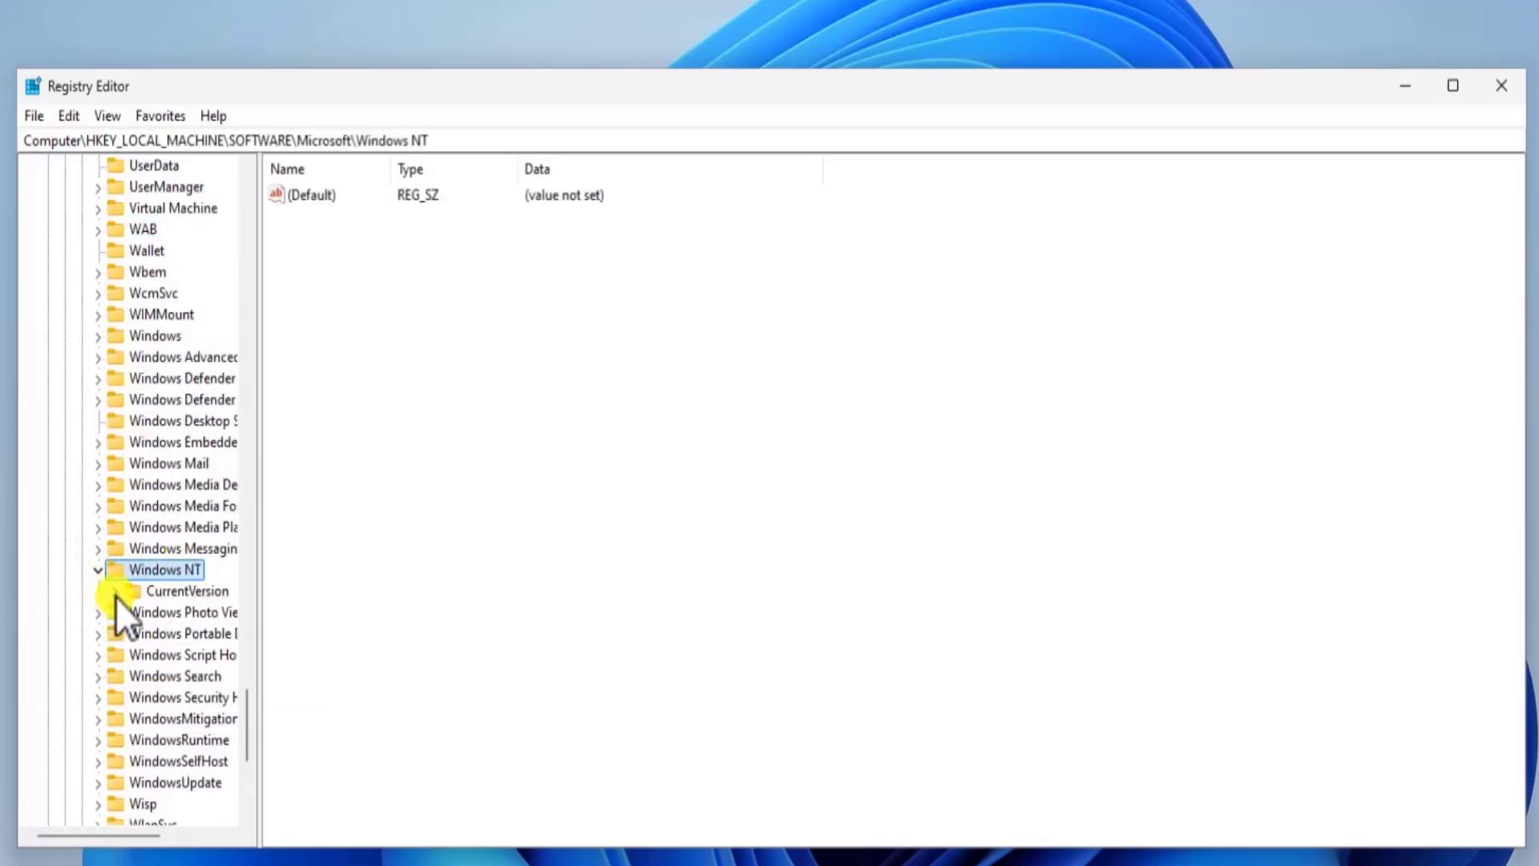
{"action": "left_click", "coordinate": [97, 569]}
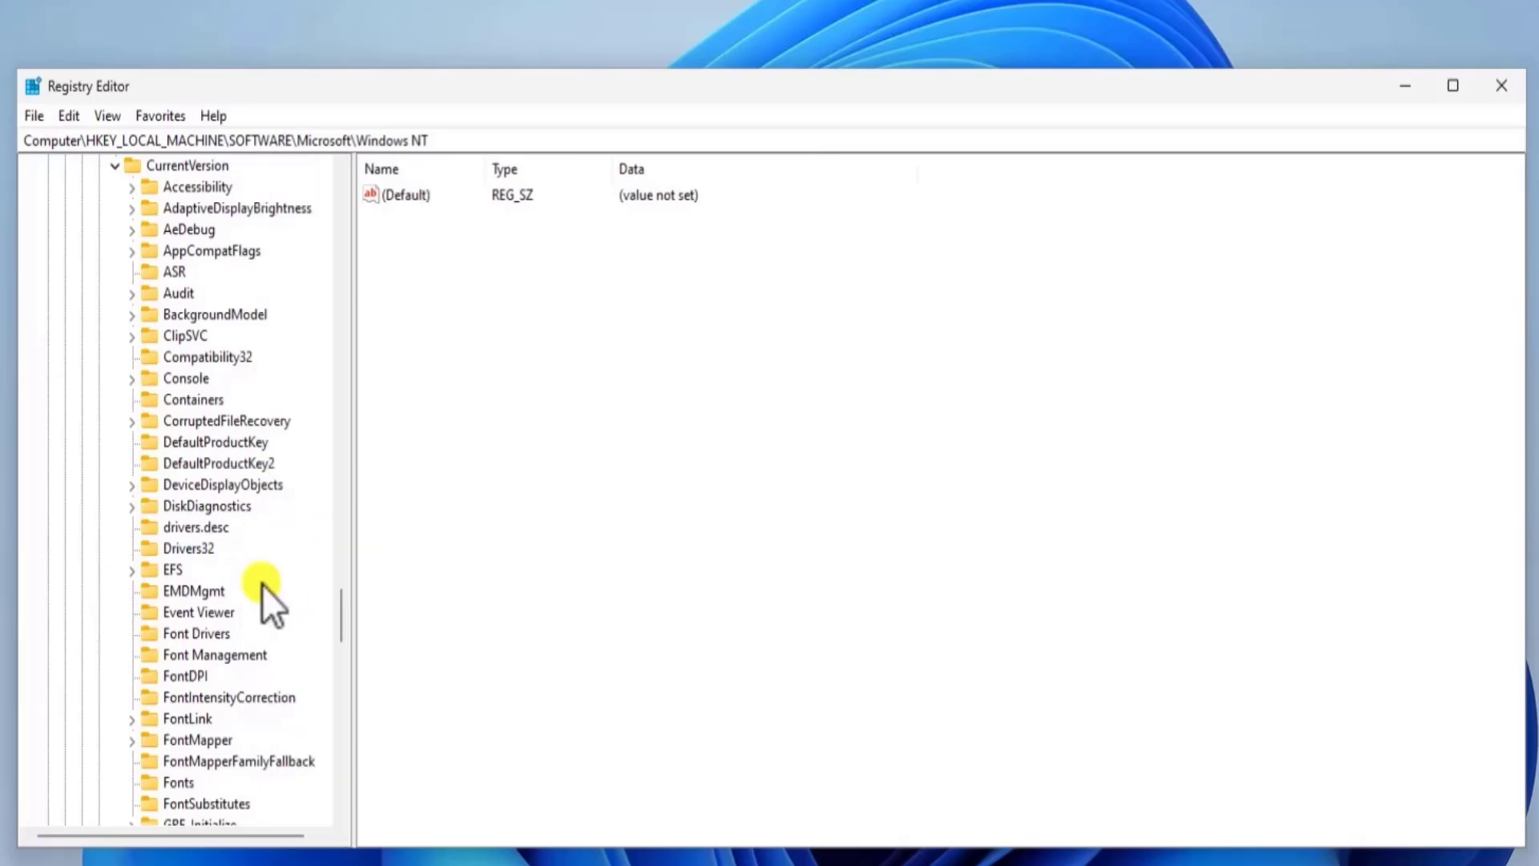
{"action": "scroll", "scroll_direction": "down", "scroll_amount": 3}
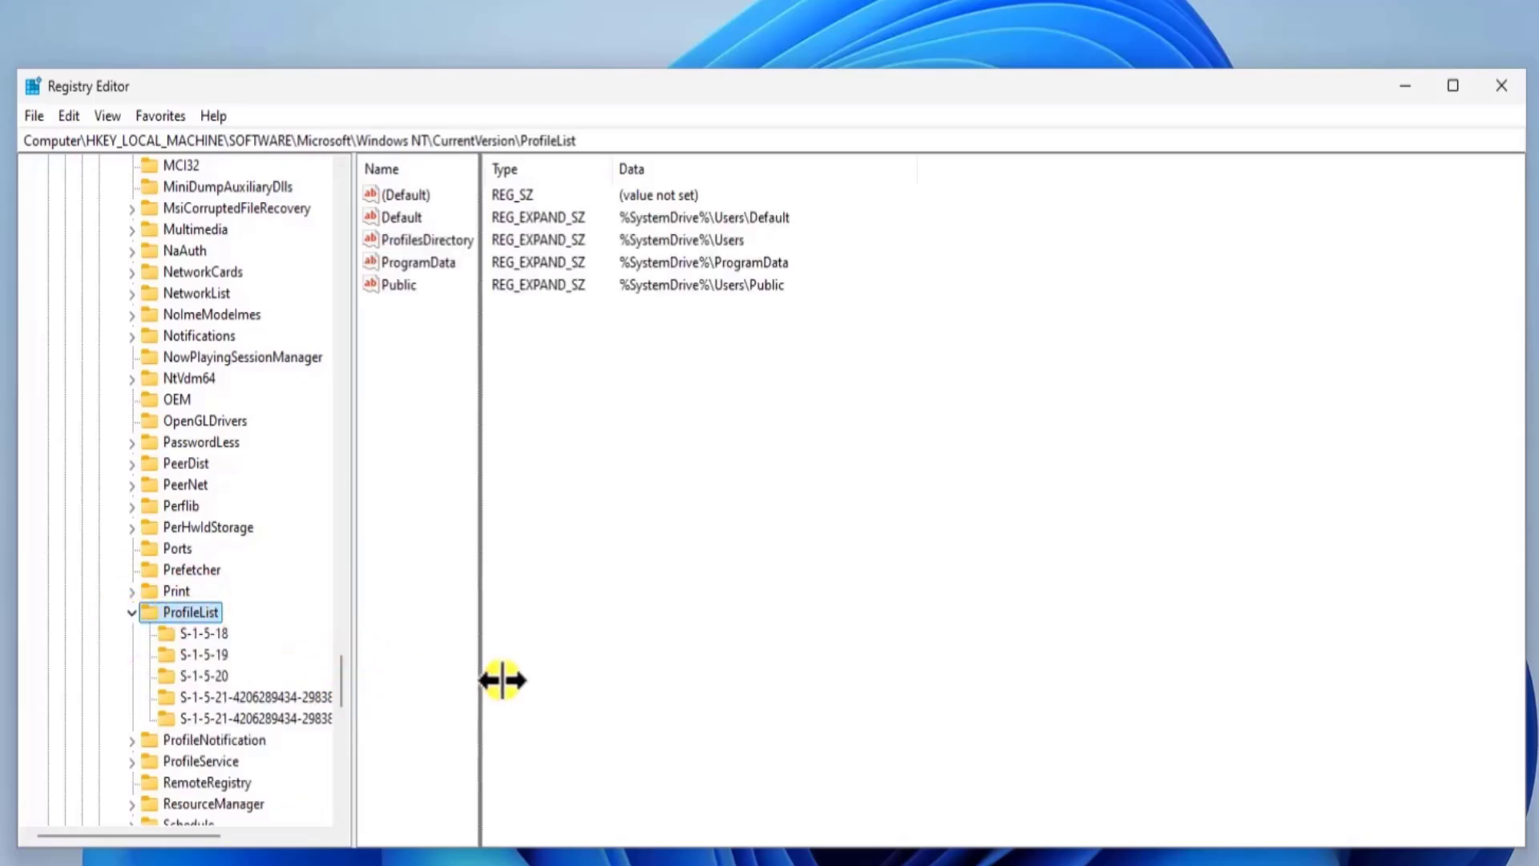
- Remove the S-1-5-21…-1000 profile key lacking .bak, then start renaming the .bak key
{"action": "left_click", "coordinate": [304, 718]}
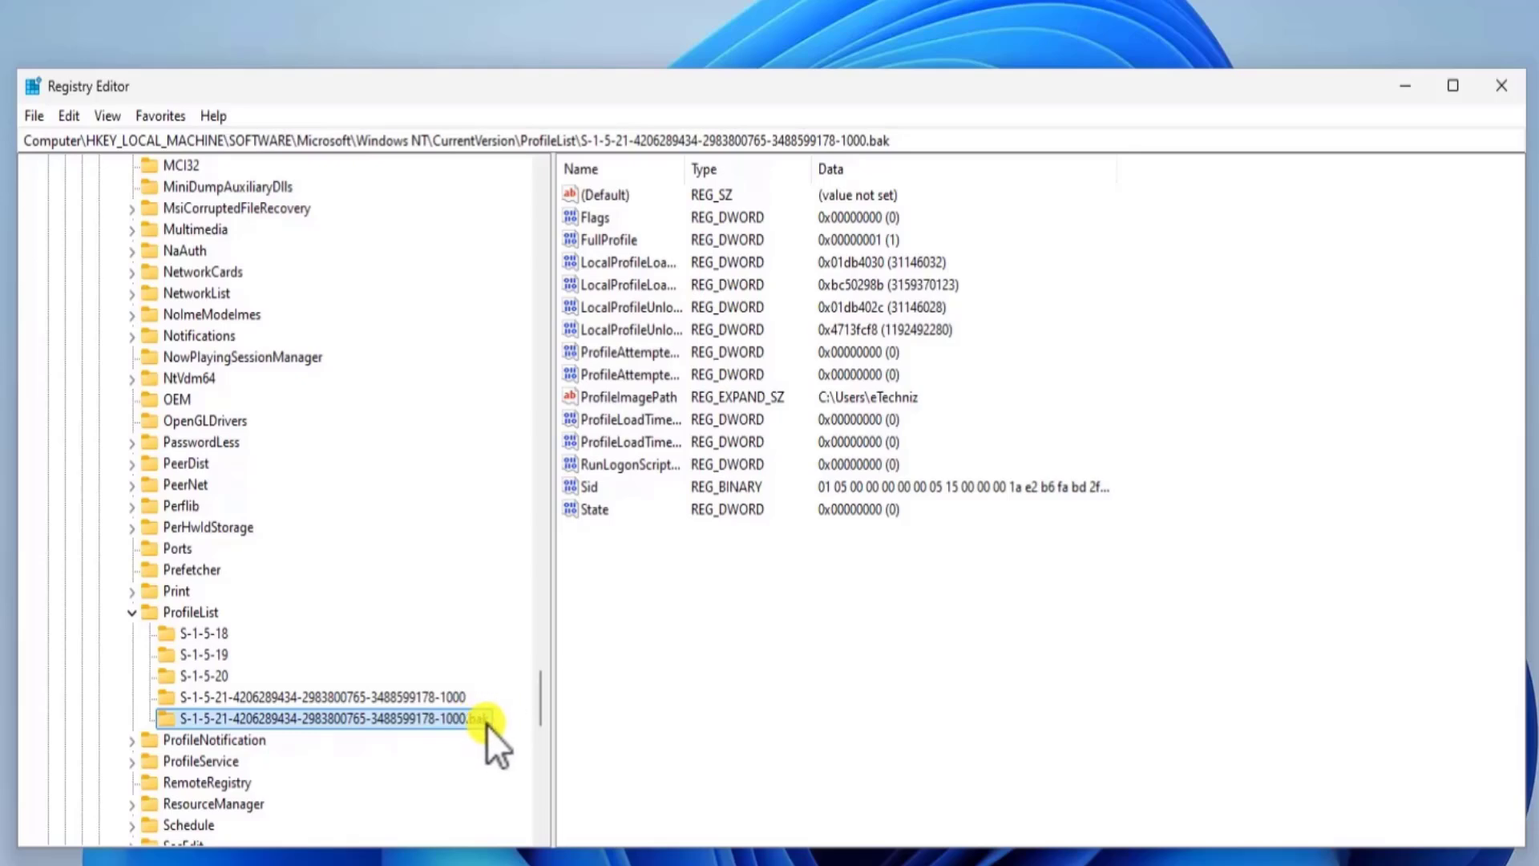
{"action": "left_click", "coordinate": [304, 696]}
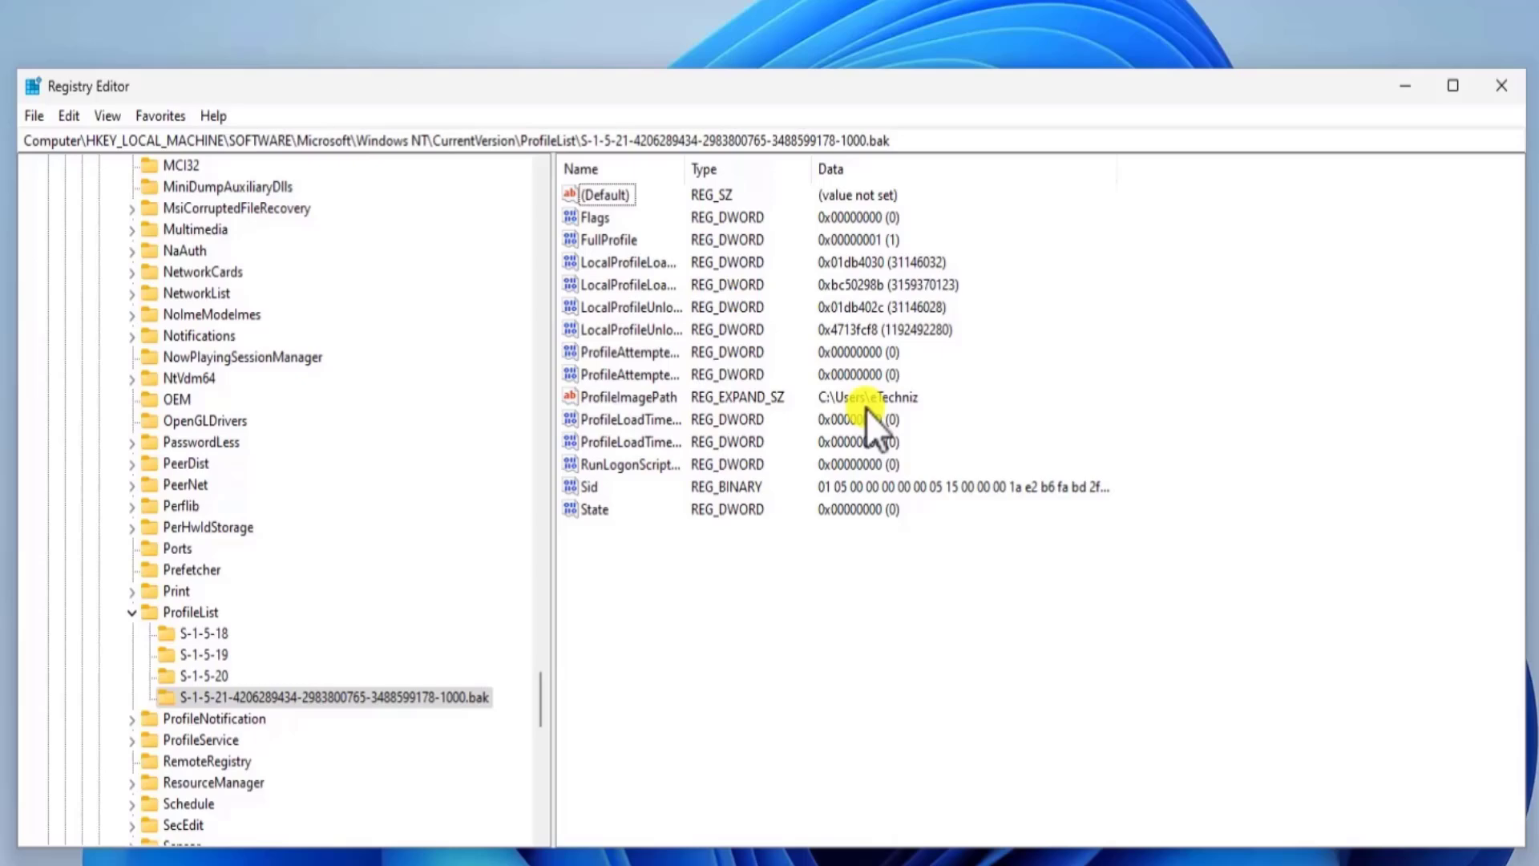
{"action": "mouse_move", "coordinate": [534, 682]}
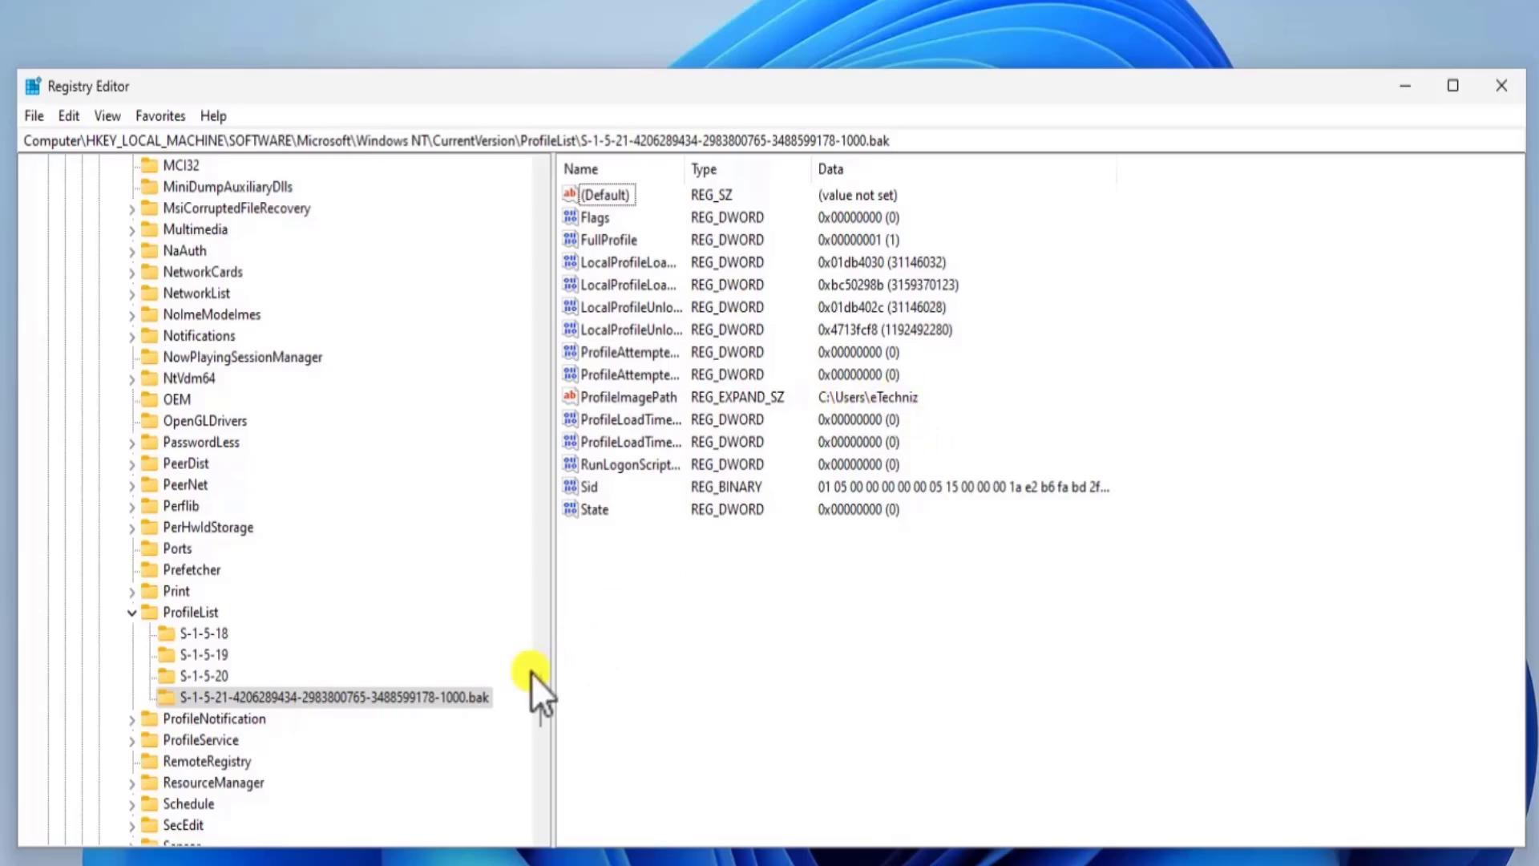
{"action": "right_click", "coordinate": [334, 697]}
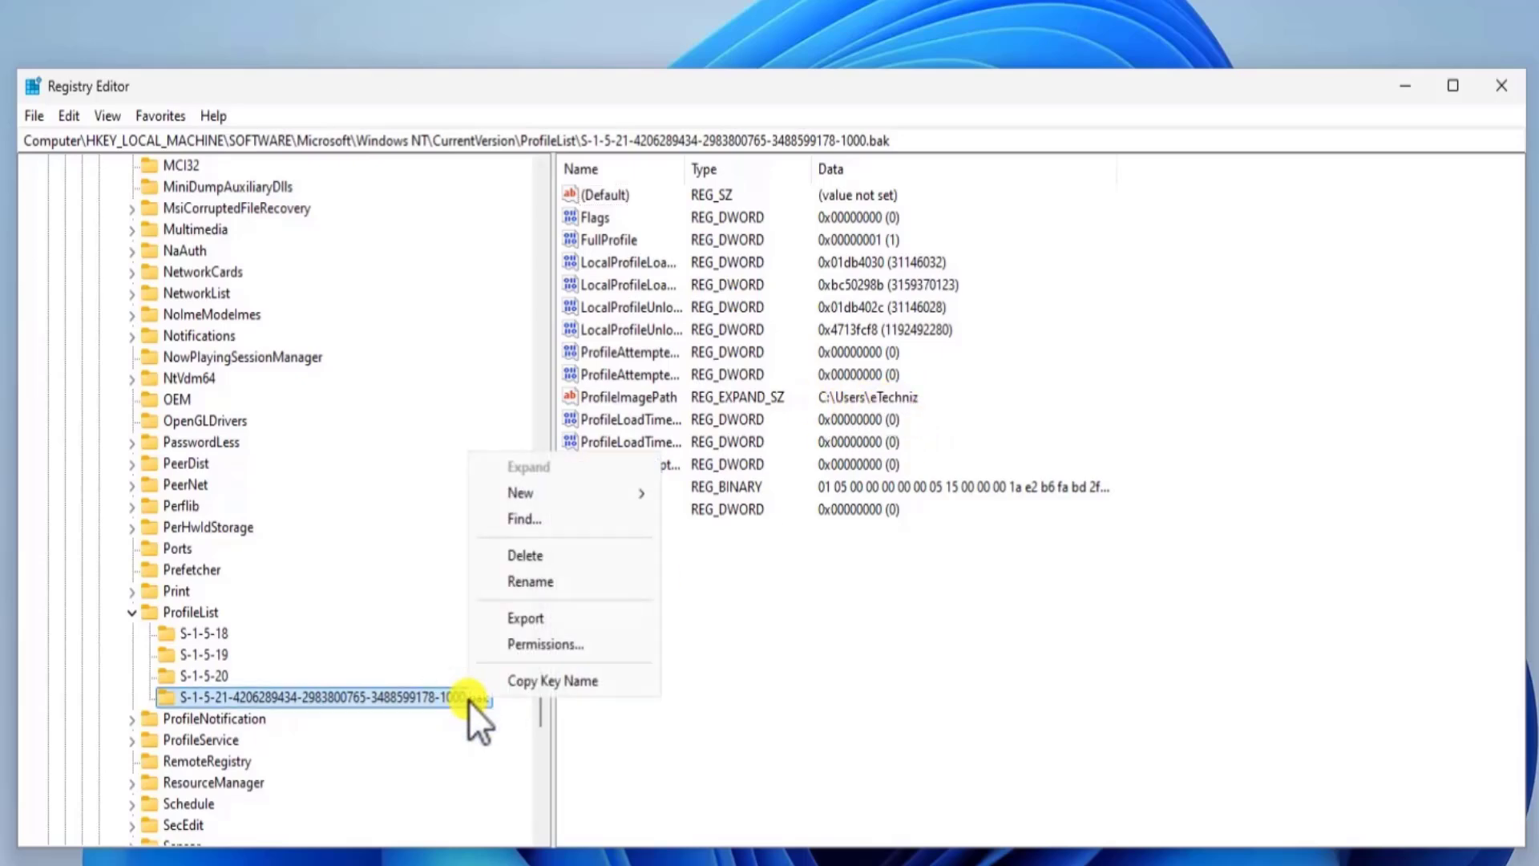
{"action": "left_click", "coordinate": [530, 581]}
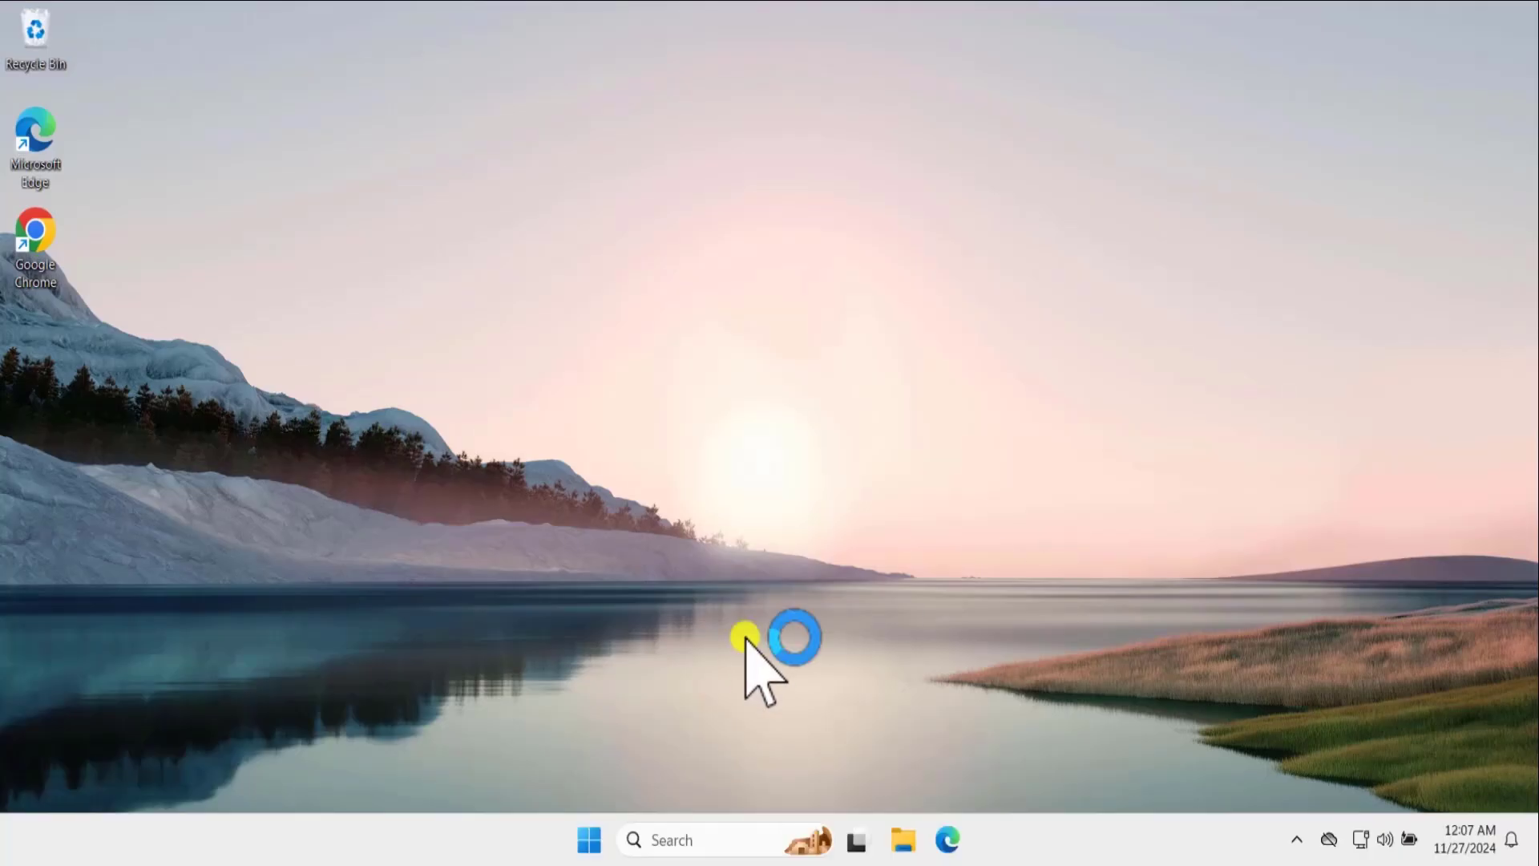
{"action": "mouse_move", "coordinate": [761, 412]}
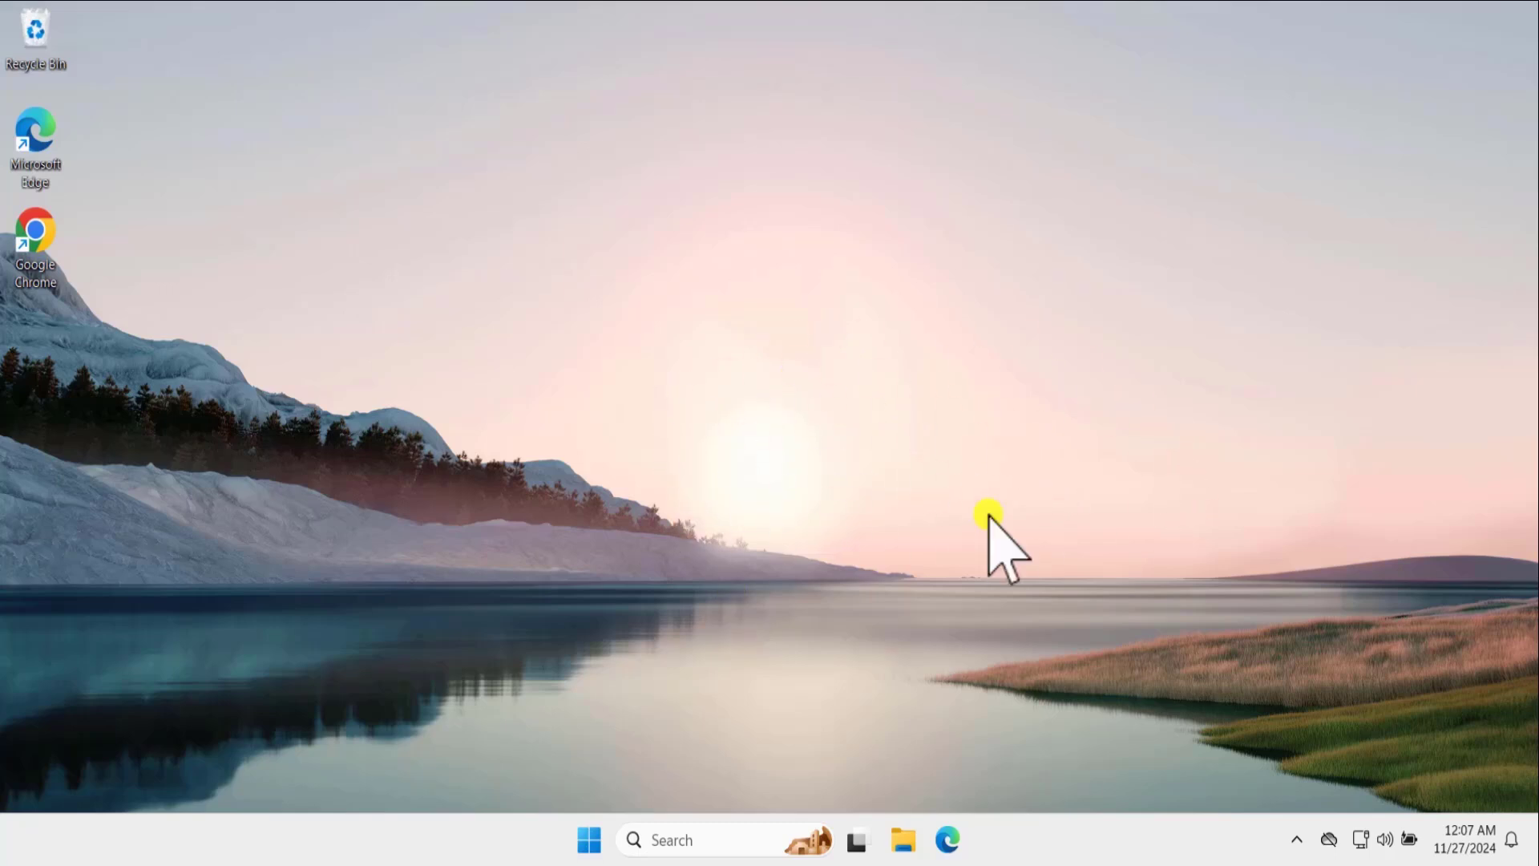
{"action": "mouse_move", "coordinate": [1080, 550]}
{"action": "type", "text": "lusrmgr.msc"}
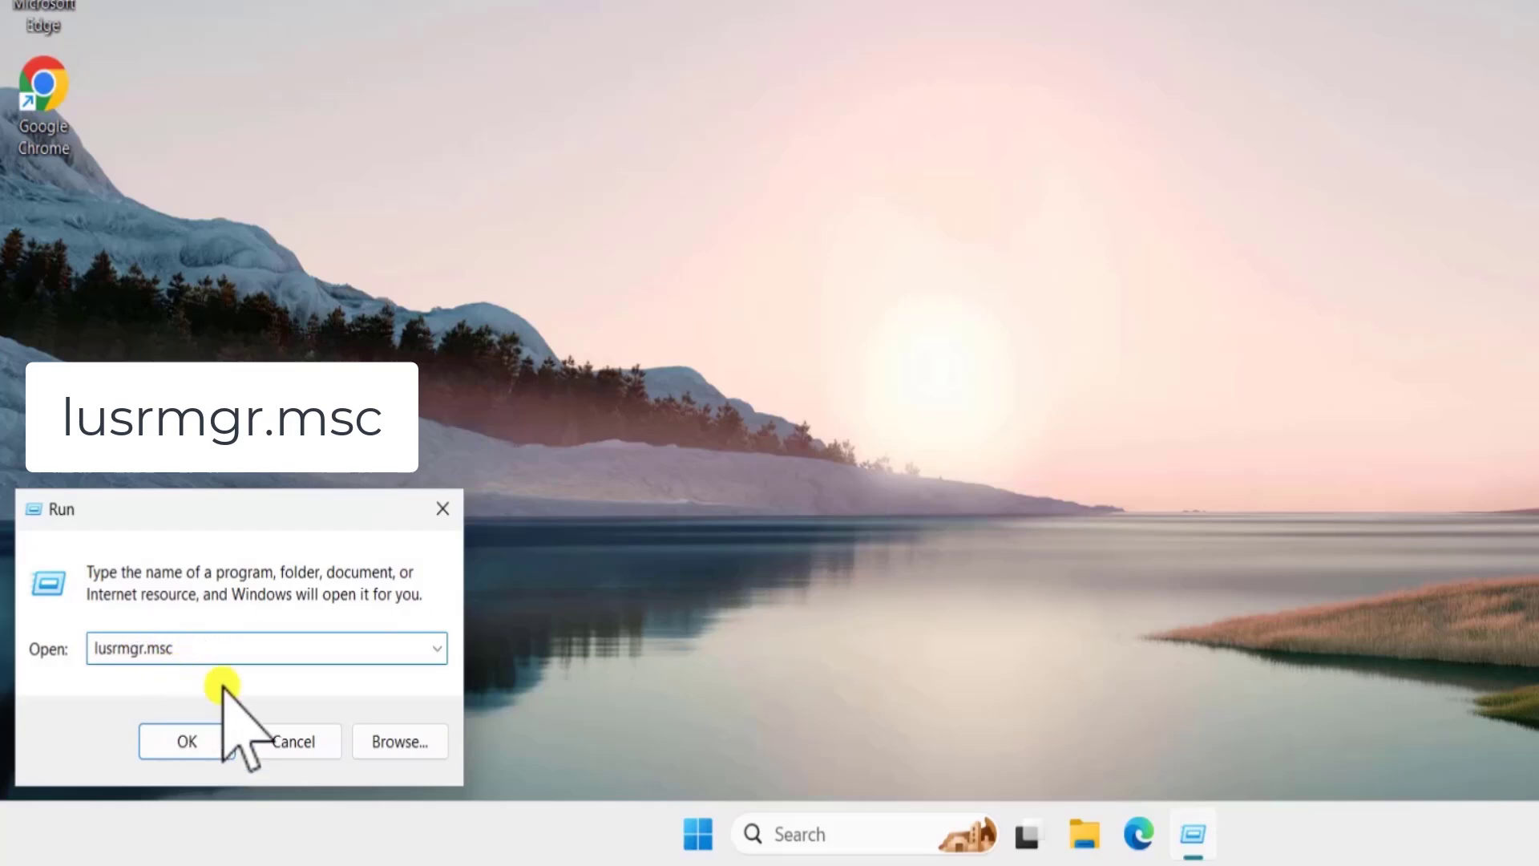
- Create local user etechniz2 with 'User must change password at next logon' unchecked
{"action": "left_click", "coordinate": [185, 741]}
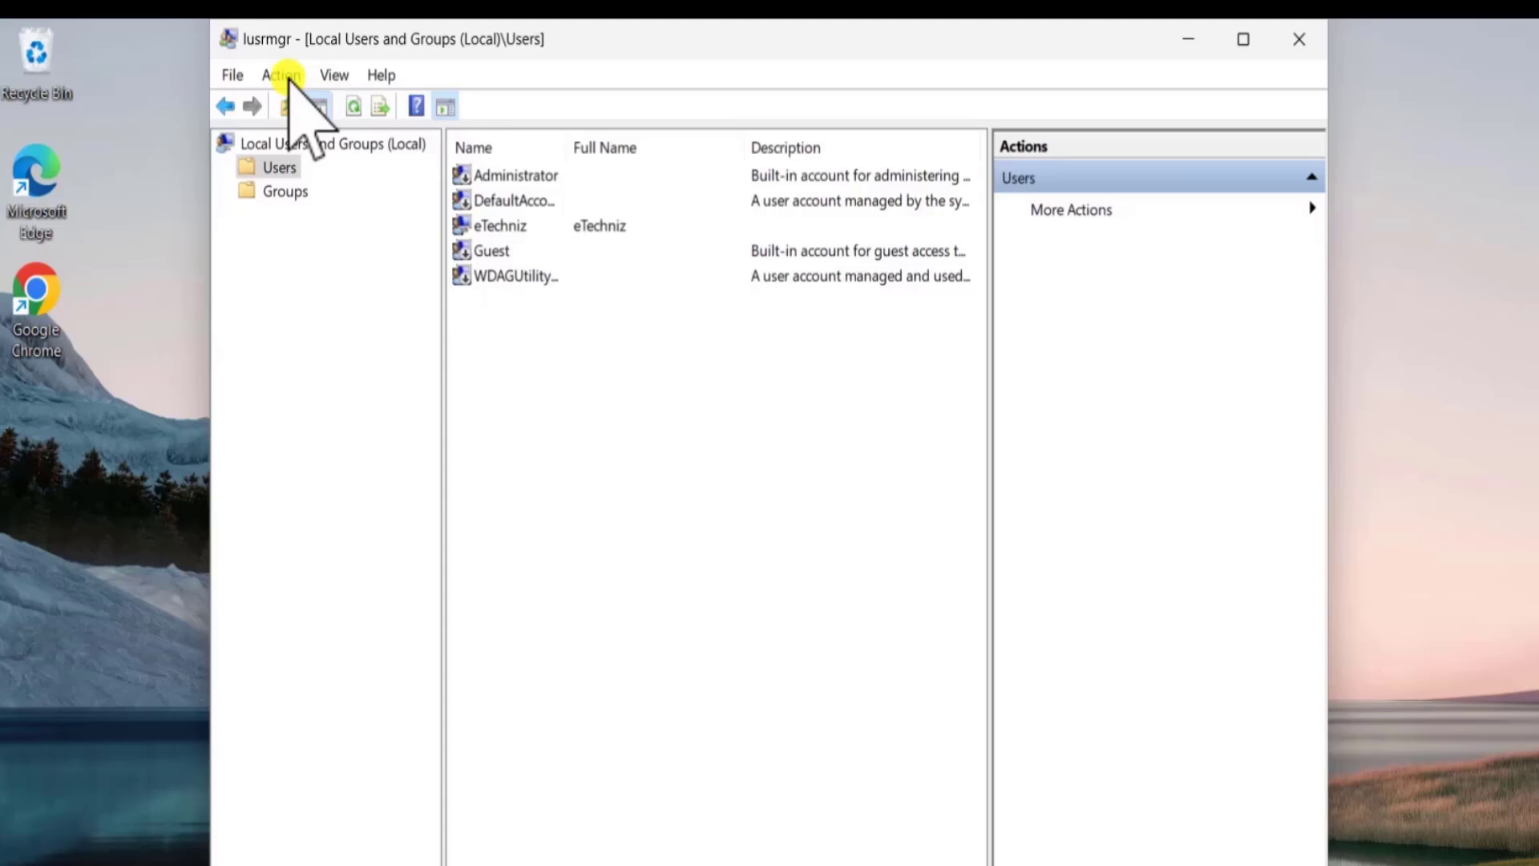
{"action": "left_click", "coordinate": [281, 75]}
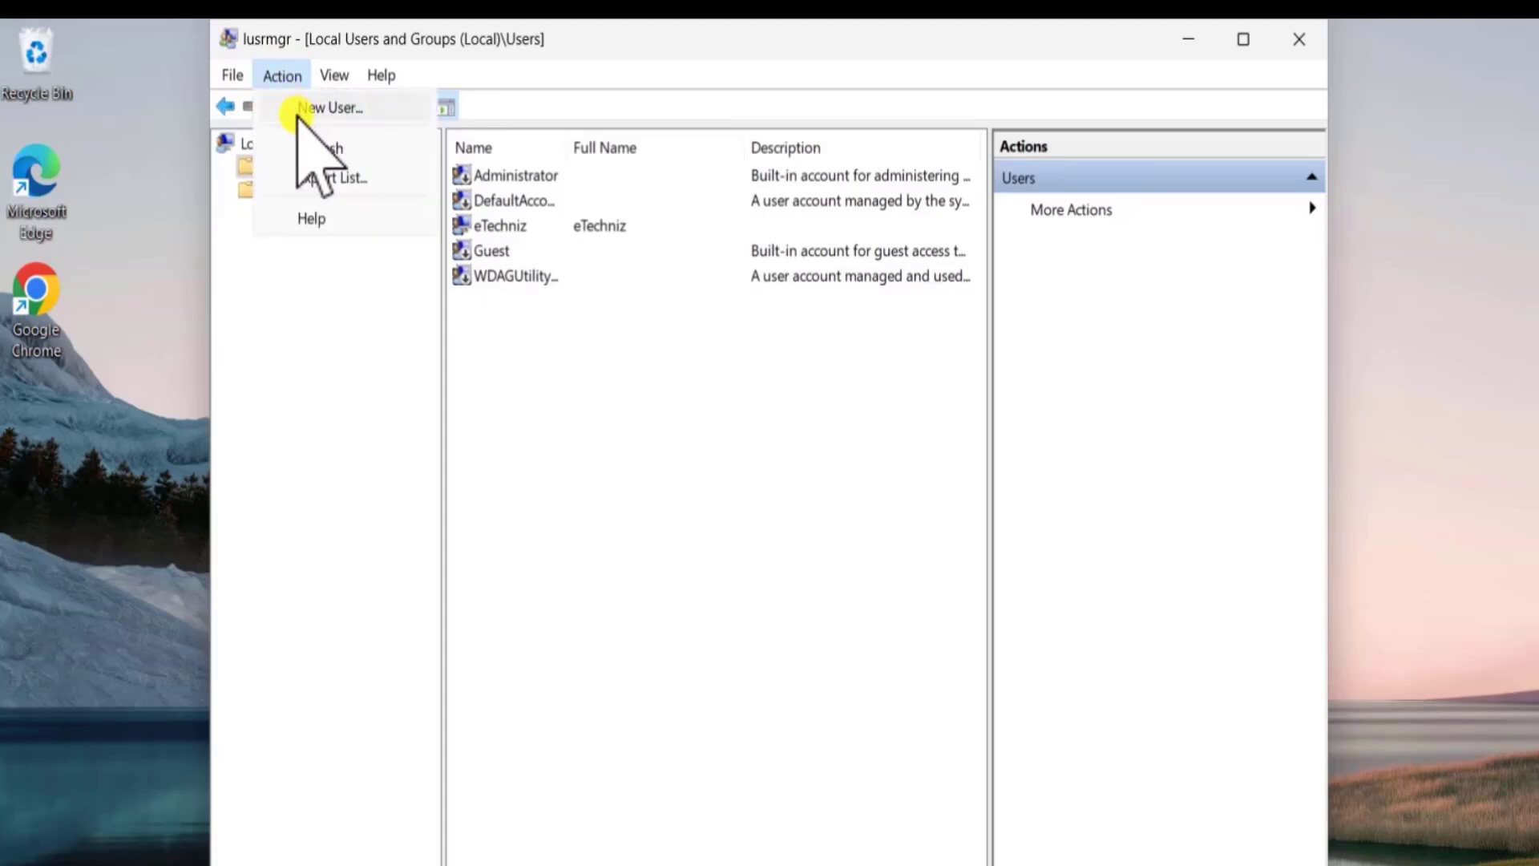
{"action": "left_click", "coordinate": [329, 108]}
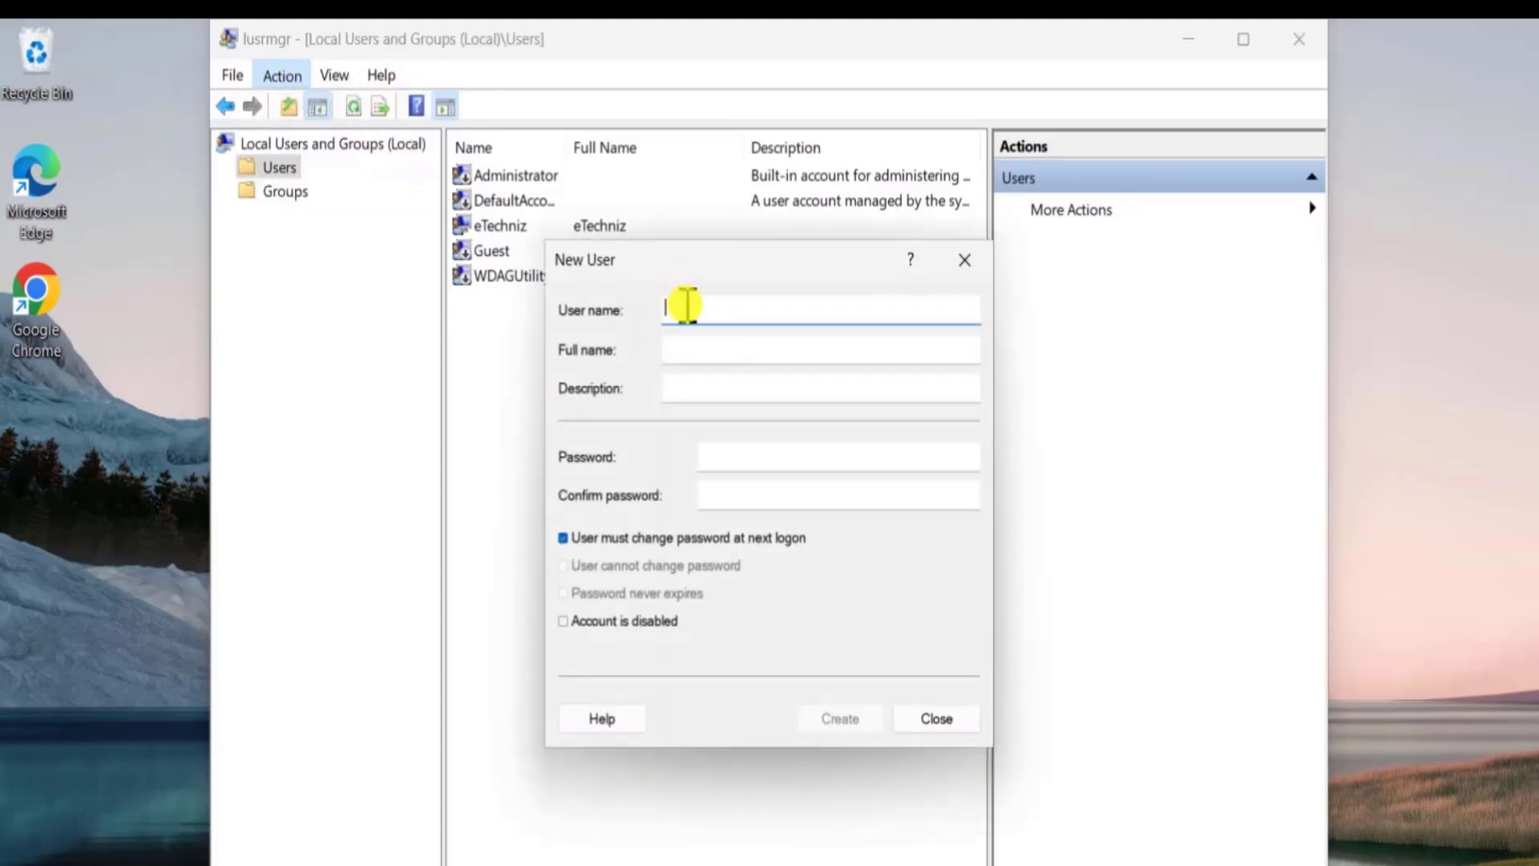
{"action": "type", "text": "etechniz2"}
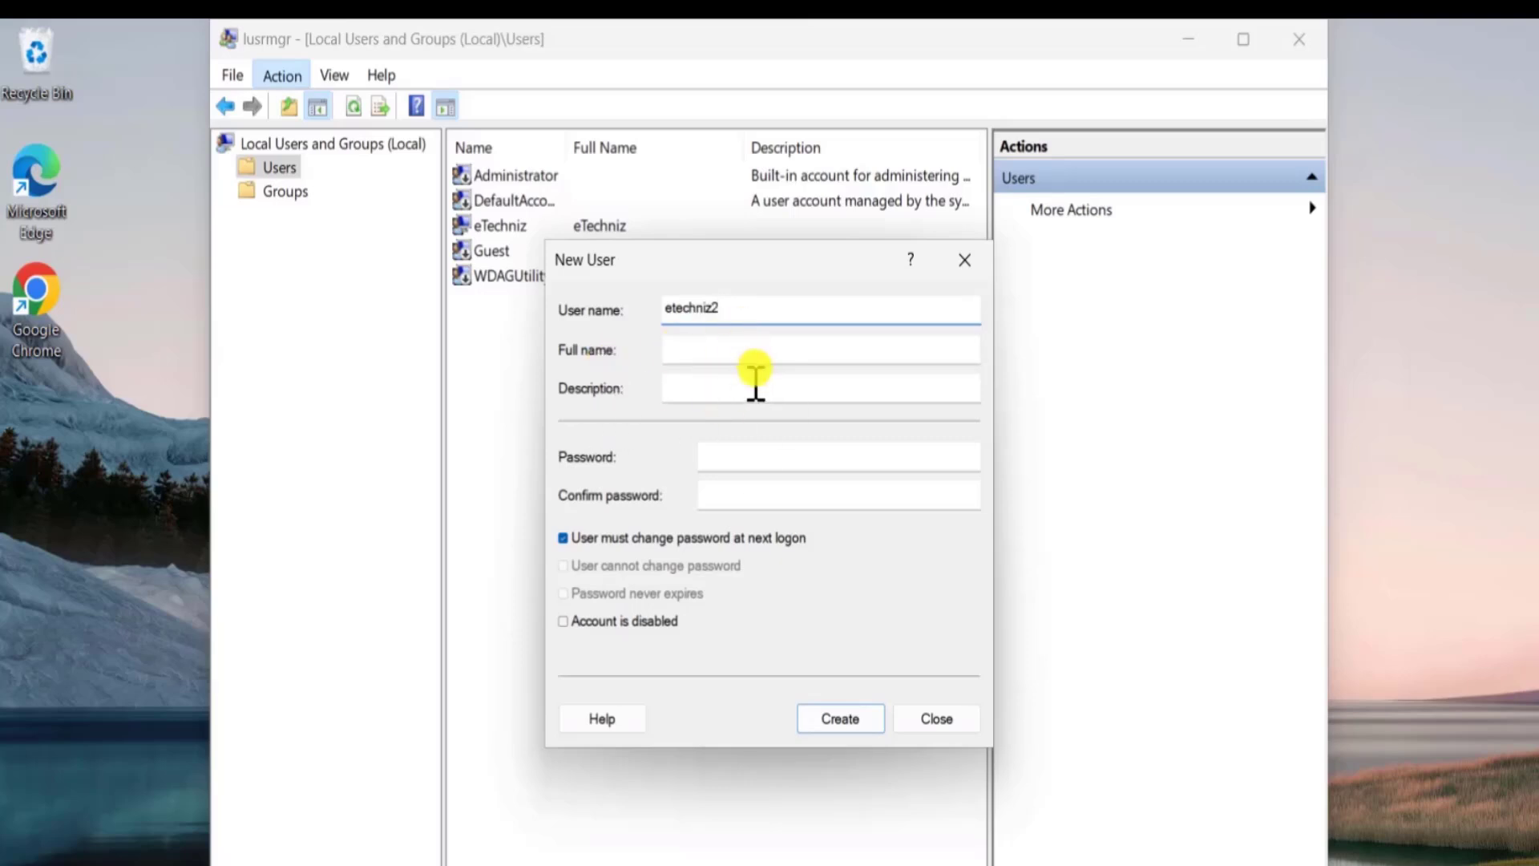
{"action": "left_click", "coordinate": [563, 537]}
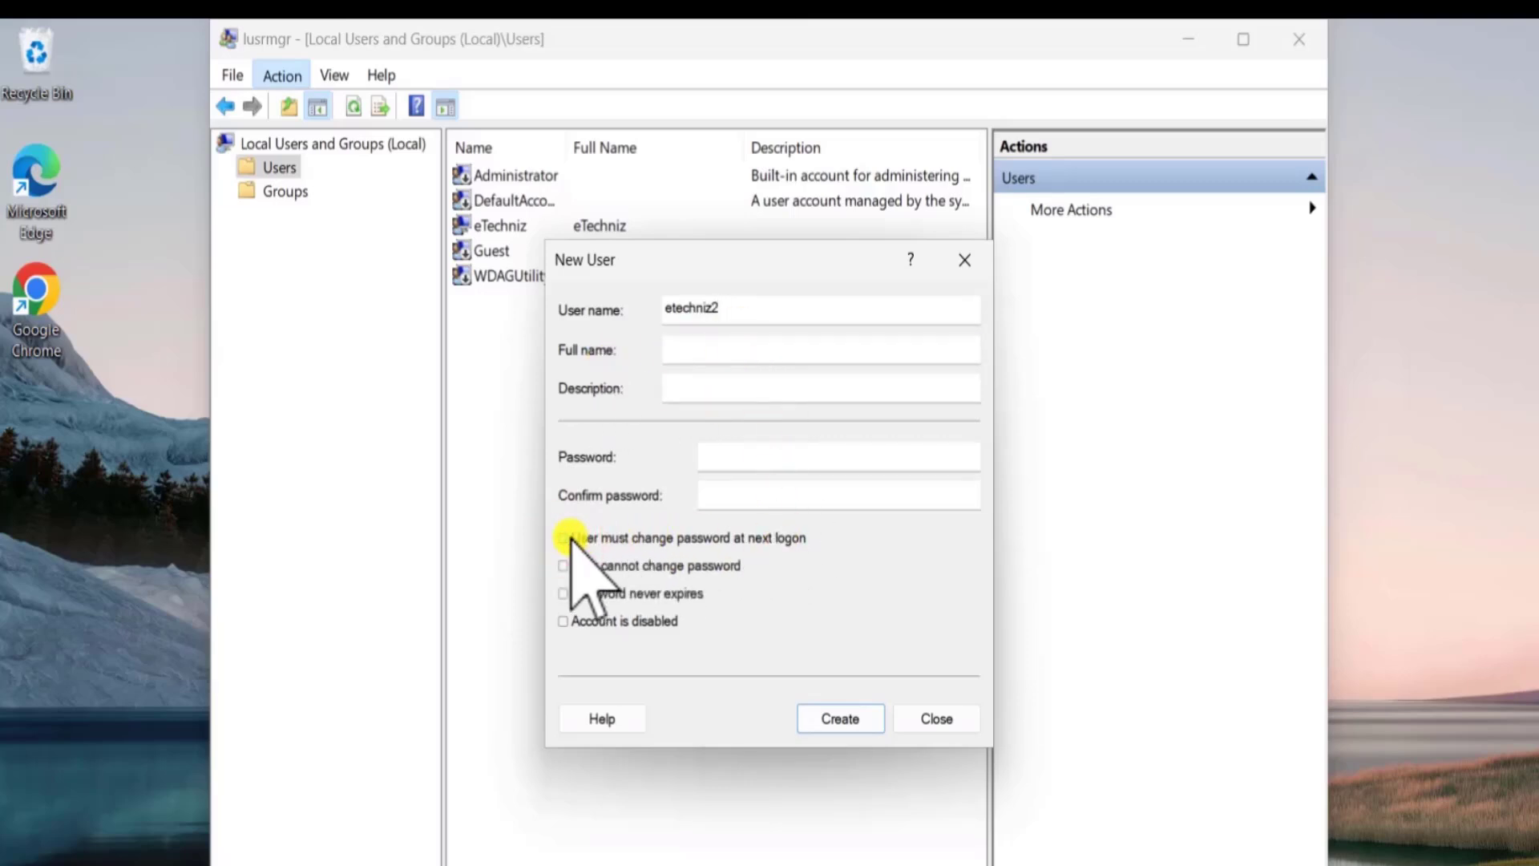
{"action": "left_click", "coordinate": [837, 718]}
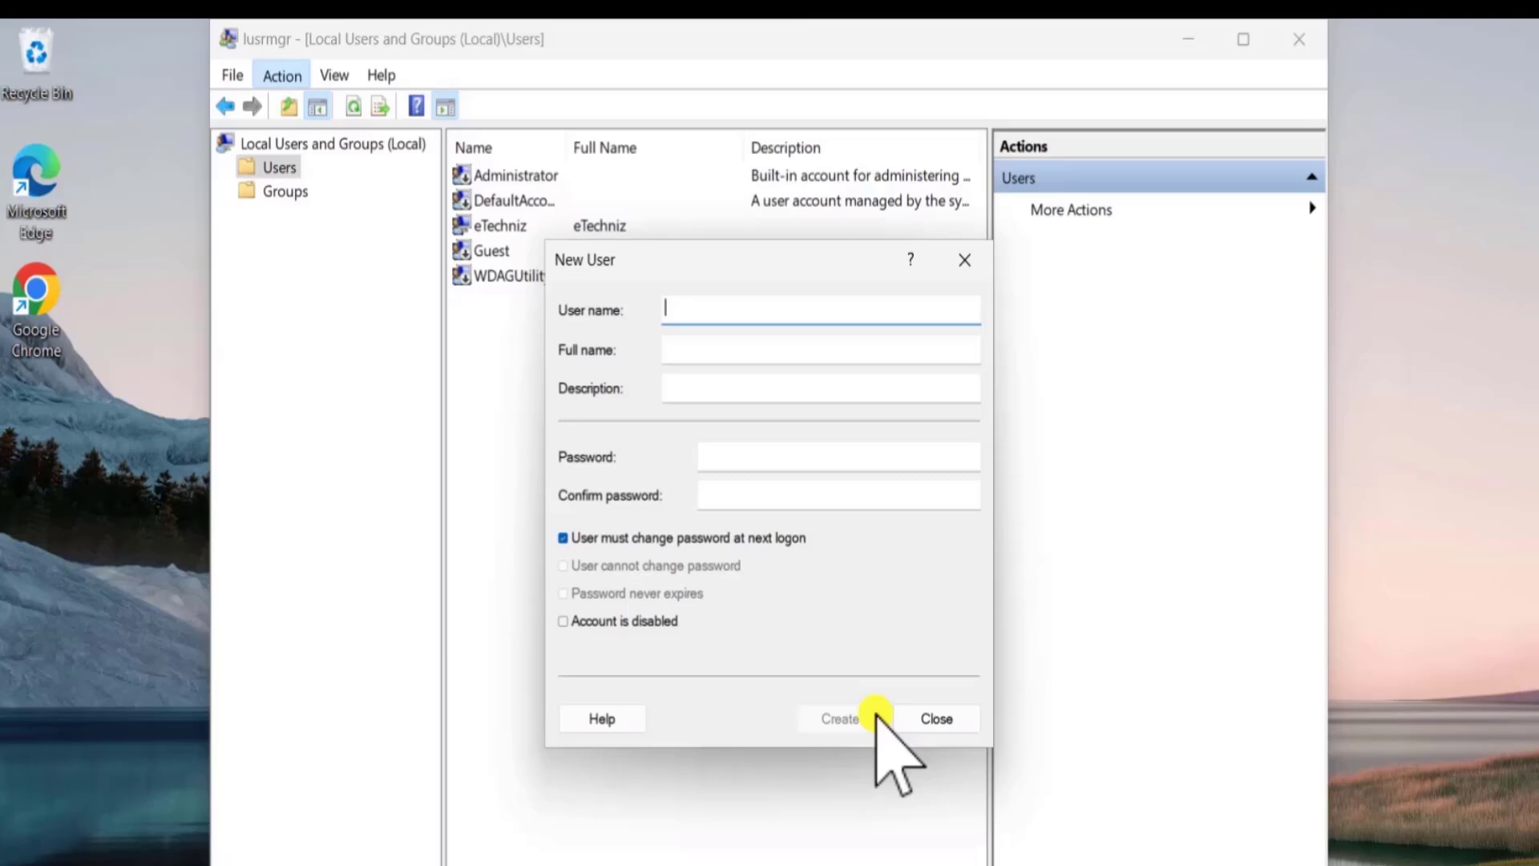
{"action": "left_click", "coordinate": [839, 718]}
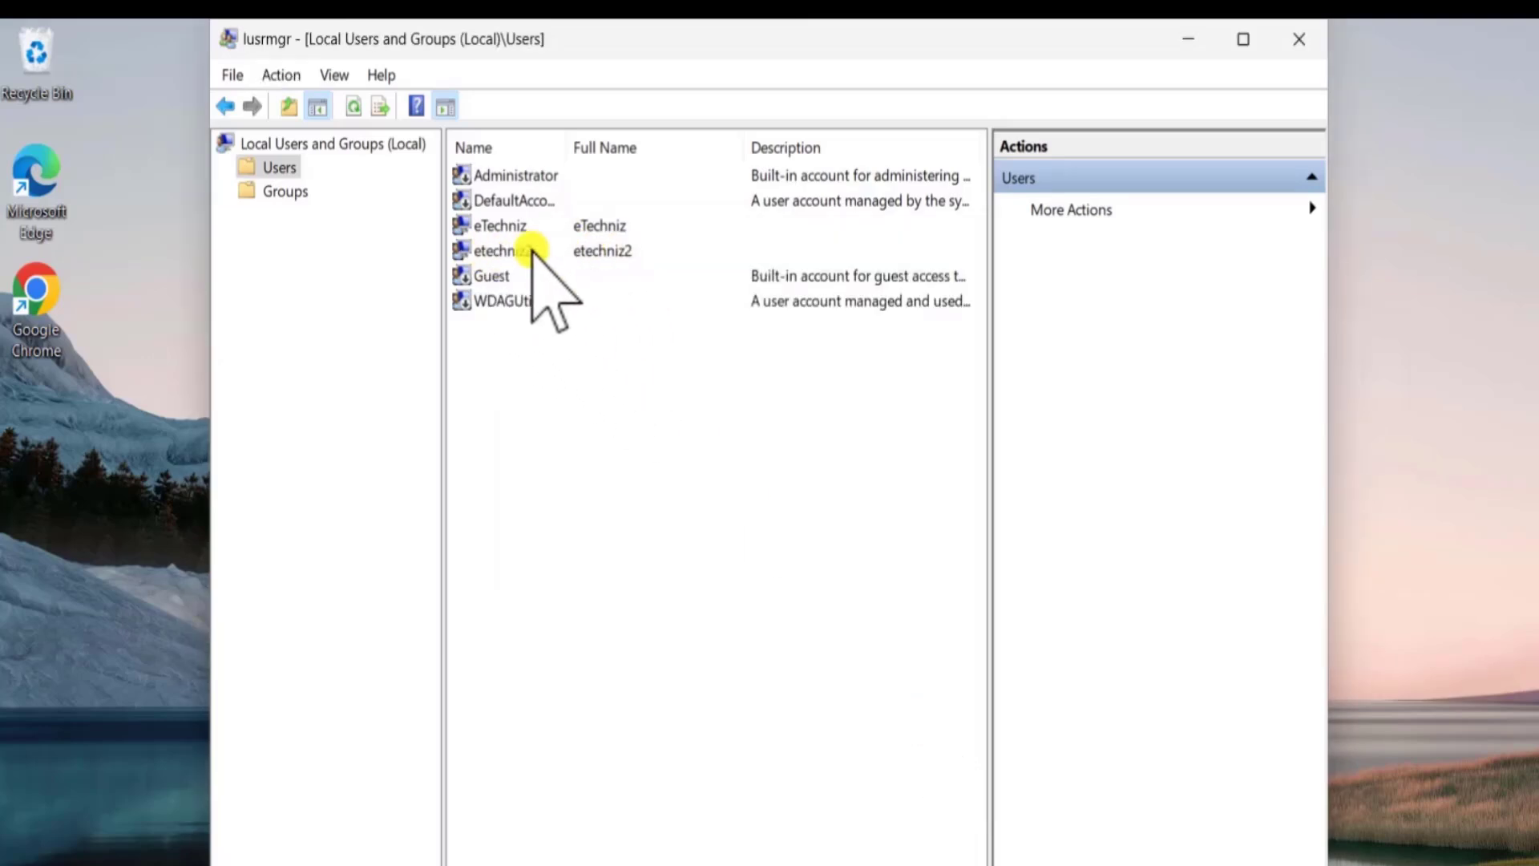
- Replace etechniz2's existing group membership with Administrators and save its properties
{"action": "double_click", "coordinate": [502, 250]}
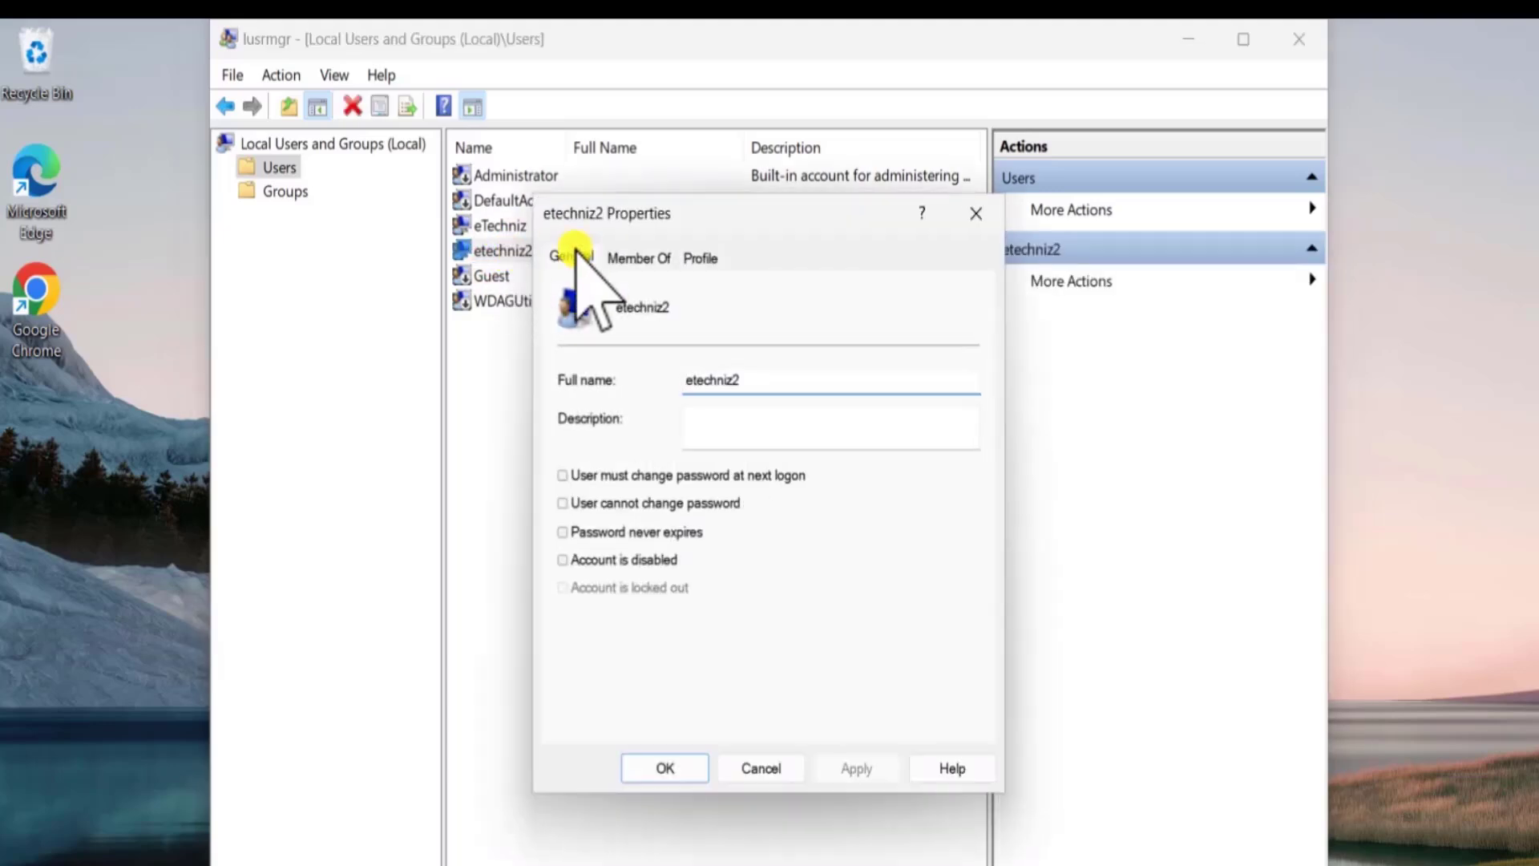
{"action": "left_click", "coordinate": [638, 257]}
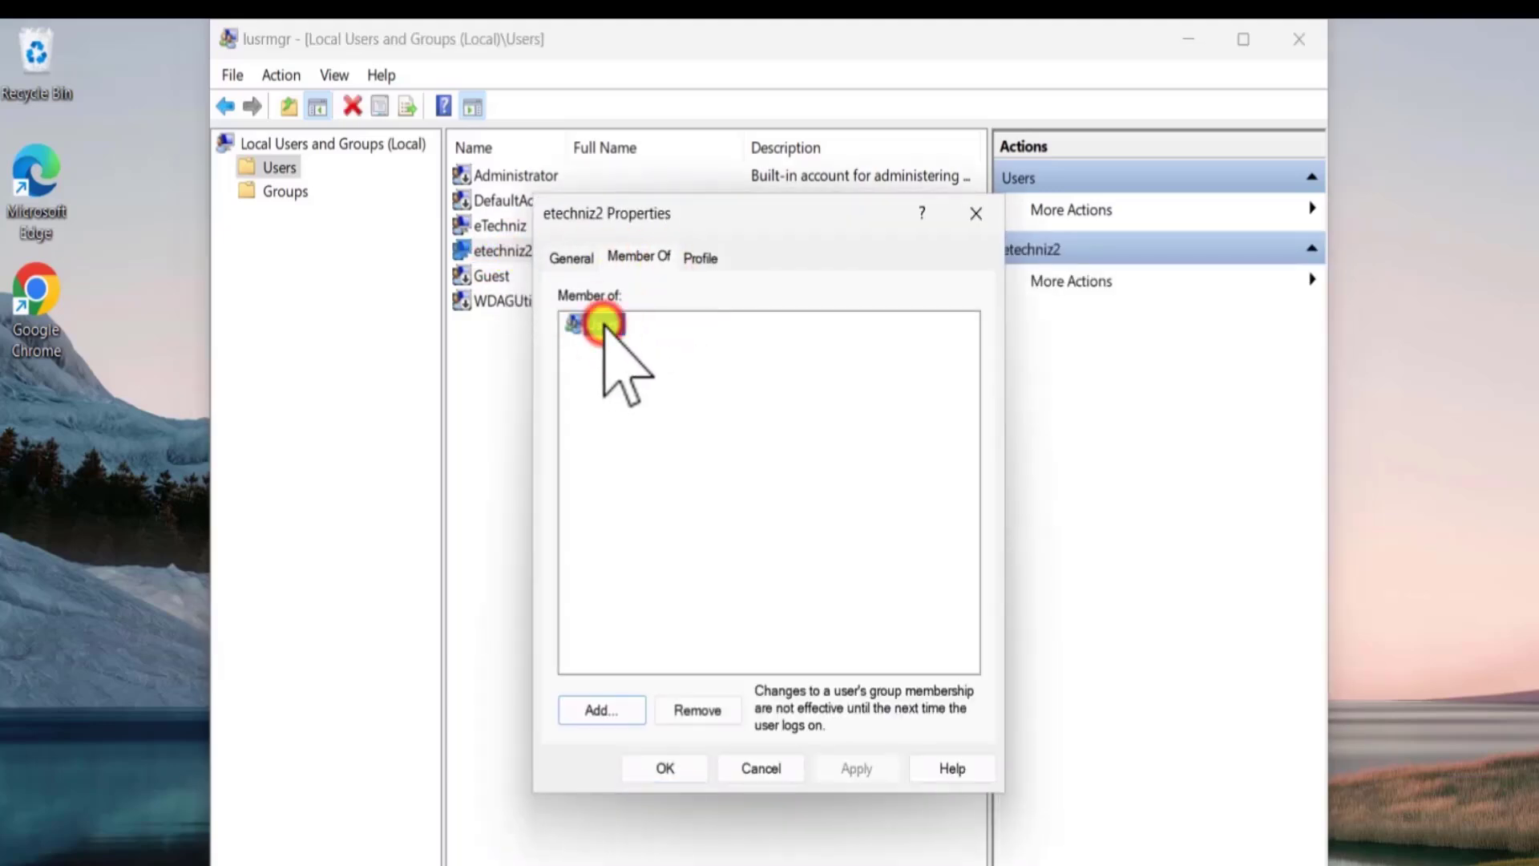
{"action": "left_click", "coordinate": [696, 710]}
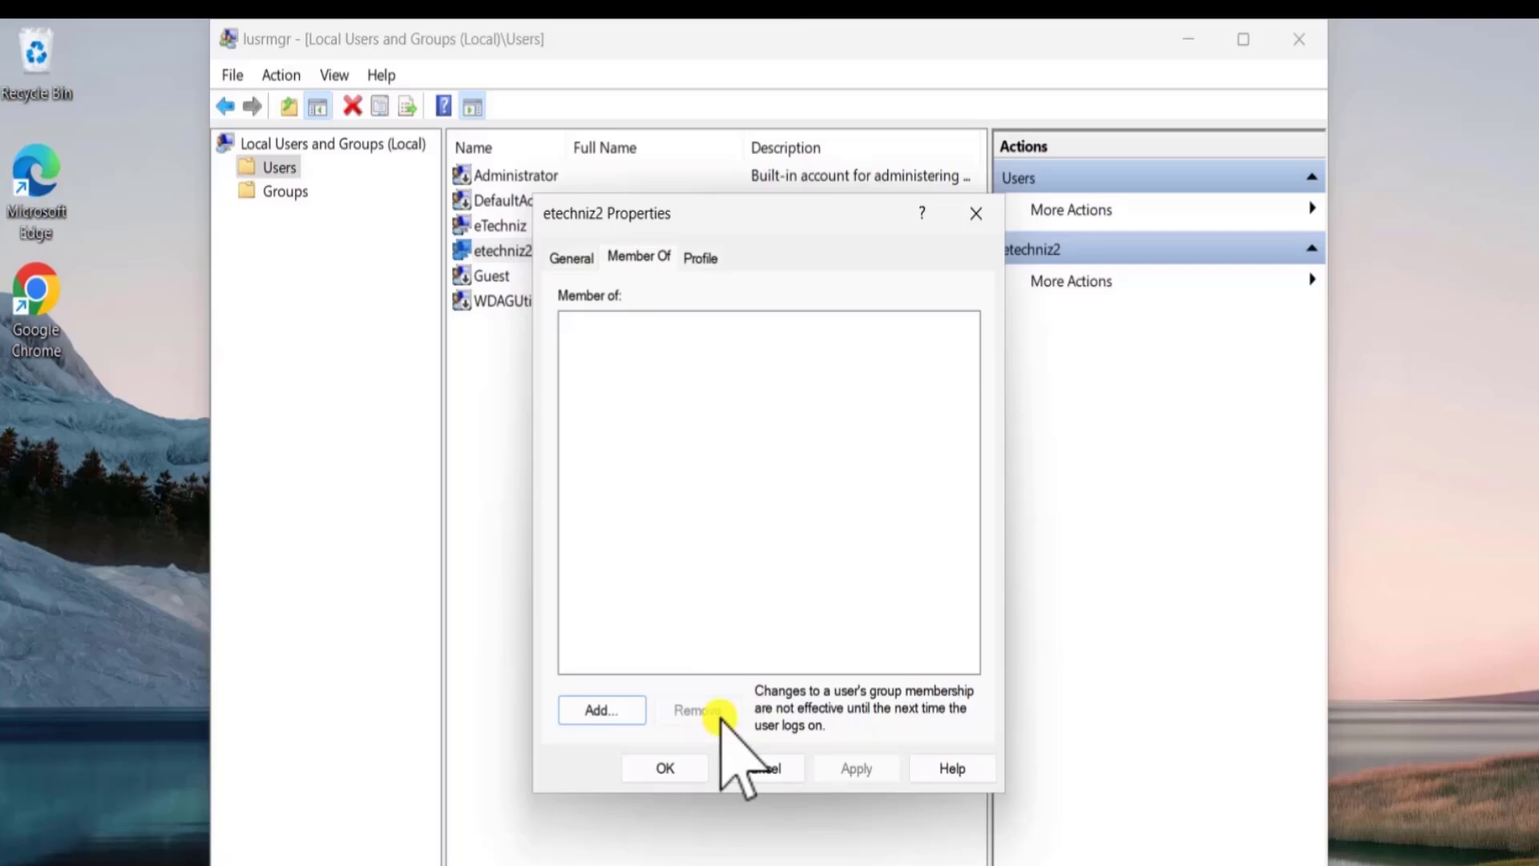
{"action": "left_click", "coordinate": [599, 708]}
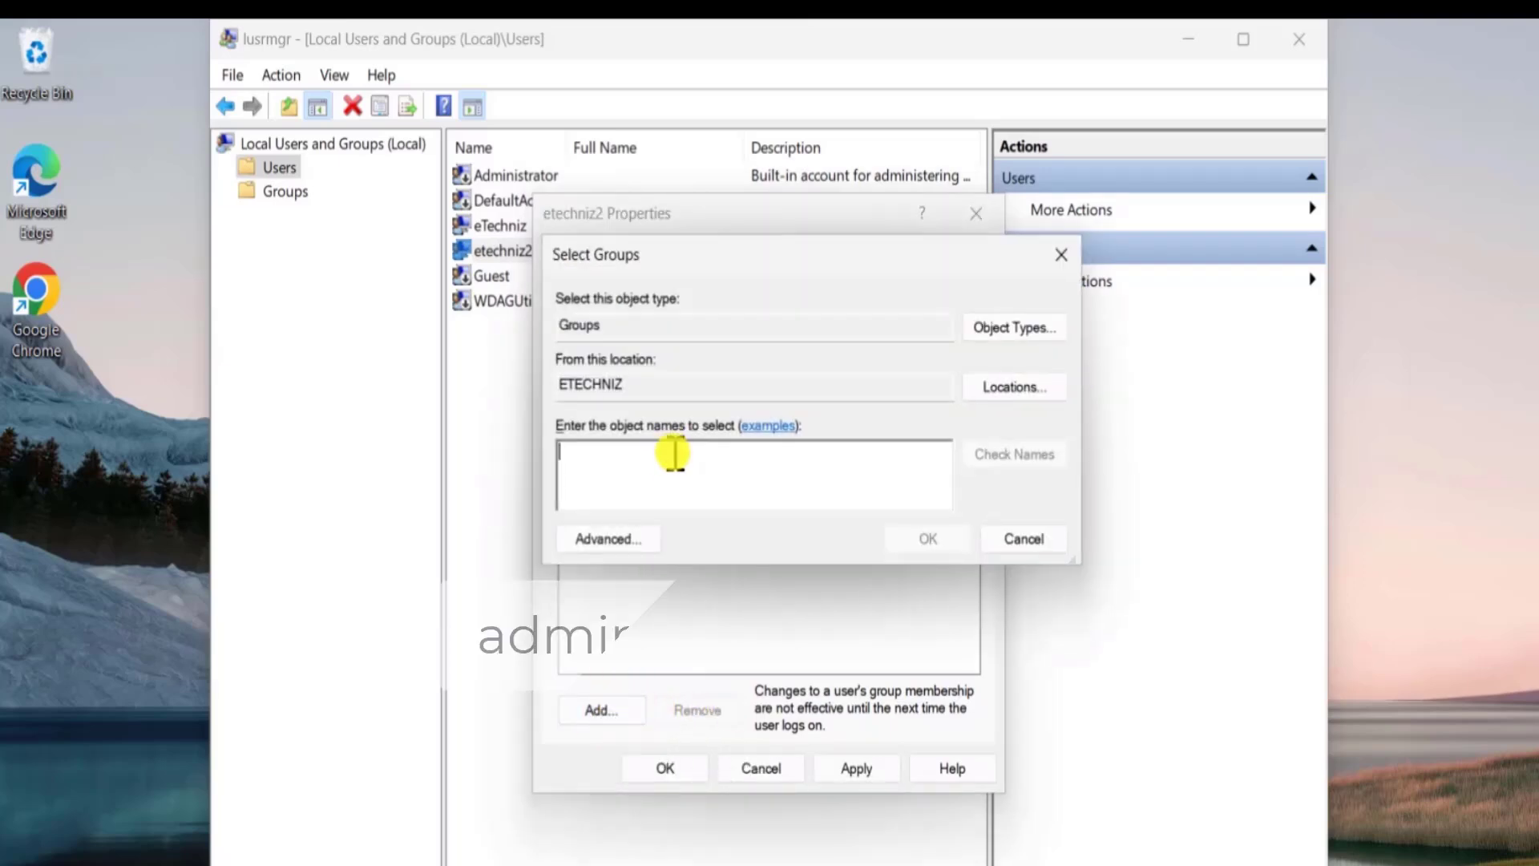
{"action": "left_click", "coordinate": [925, 538]}
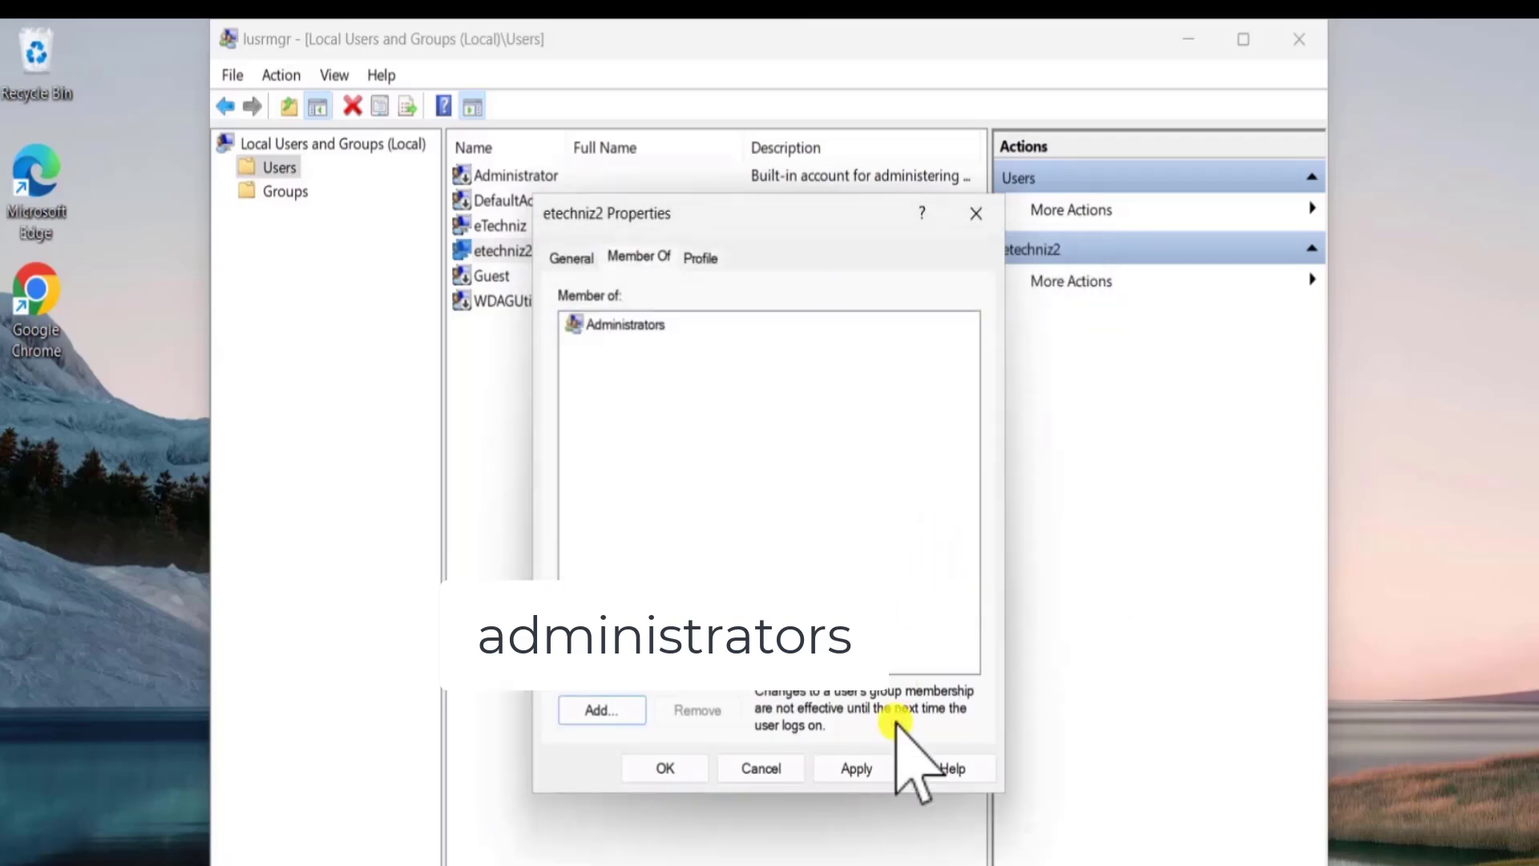
{"action": "left_click", "coordinate": [664, 768]}
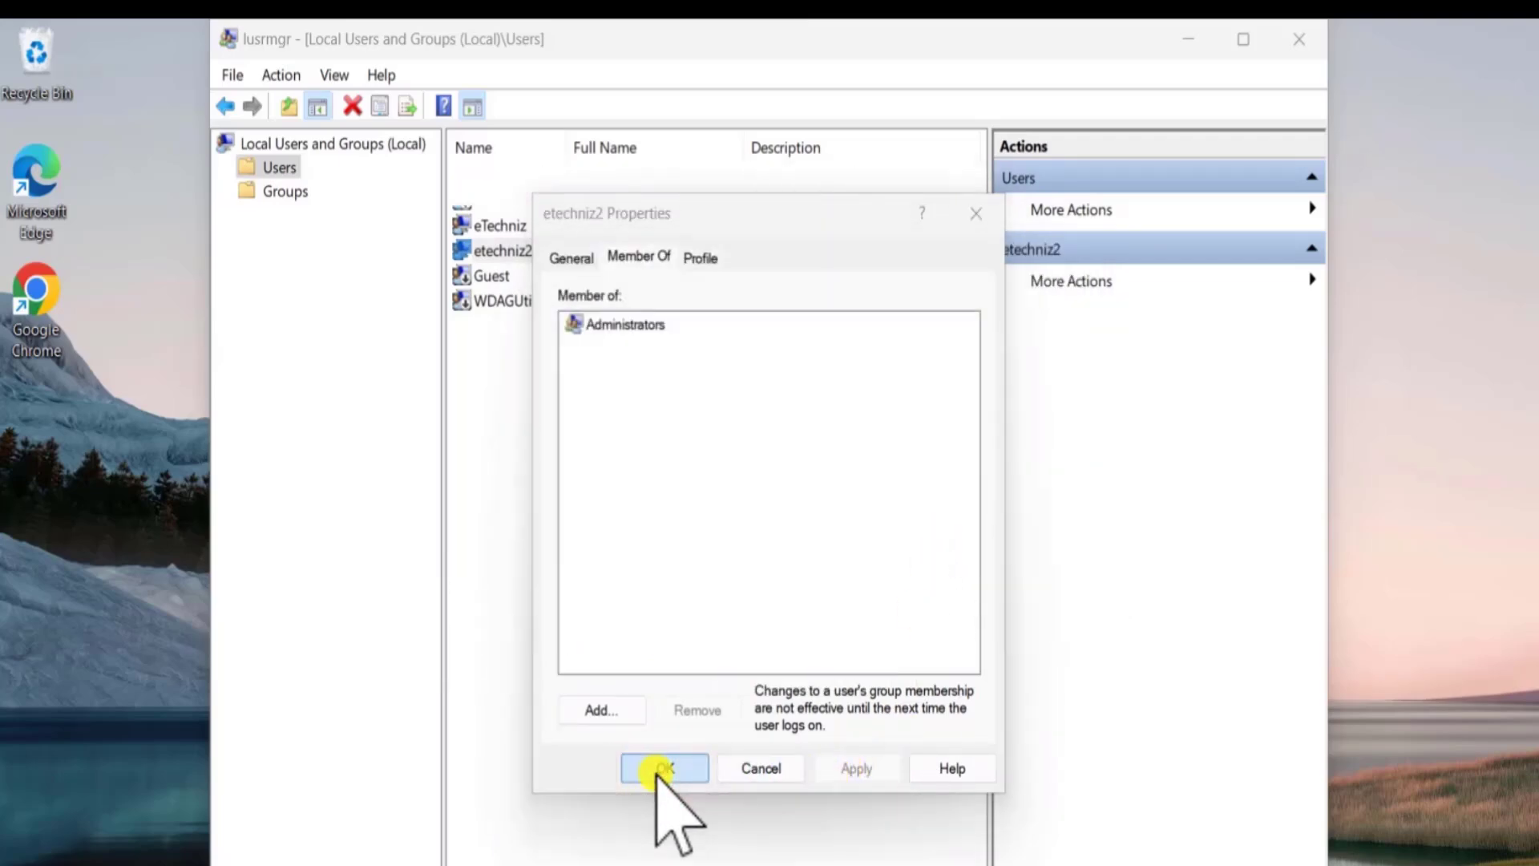
{"action": "left_click", "coordinate": [663, 768]}
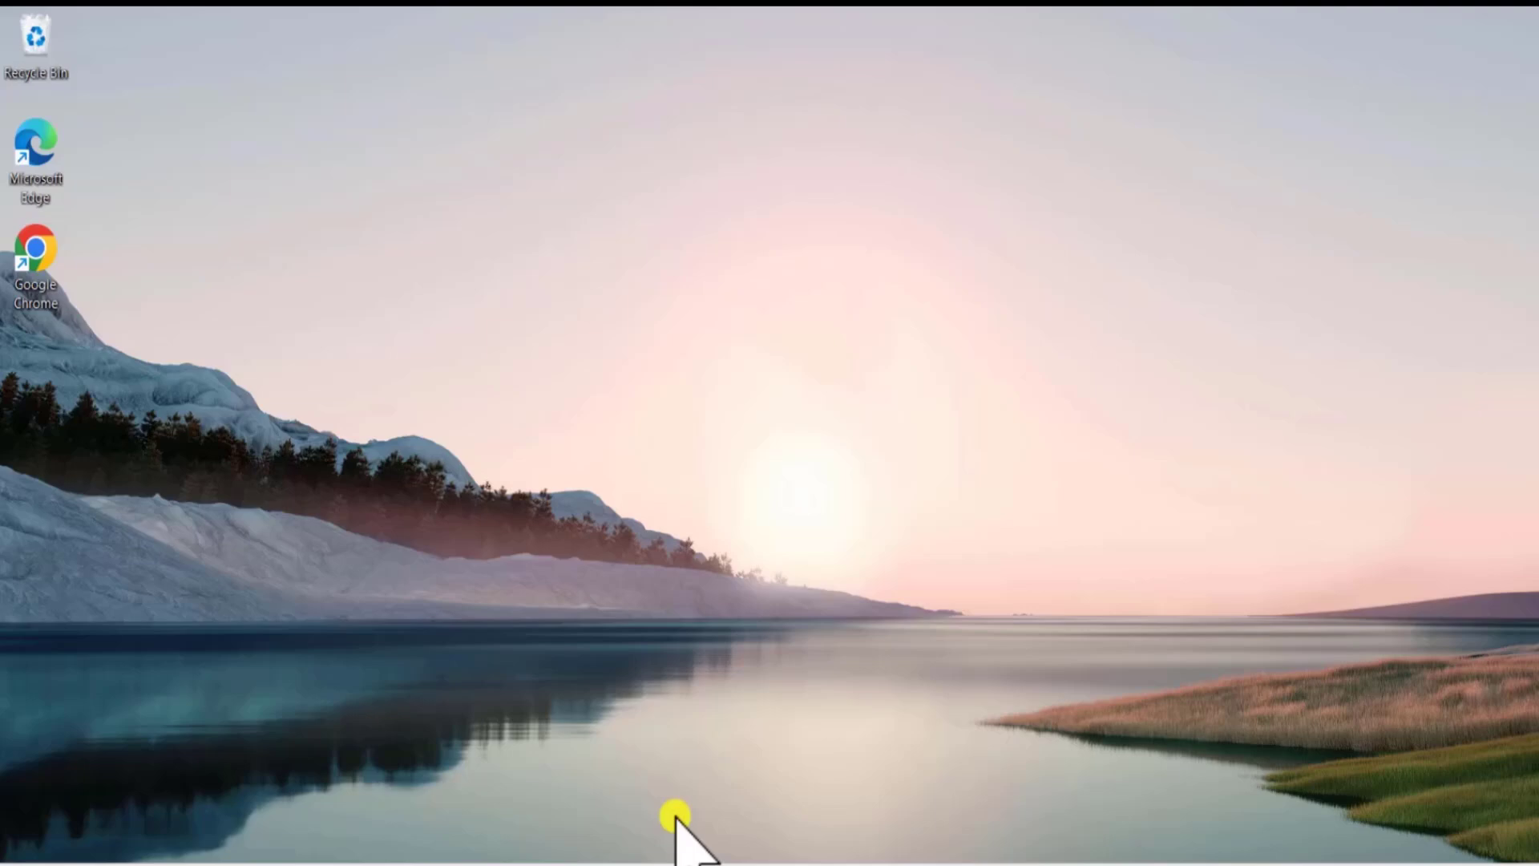
- Sign out of eTechniz, sign in as etechniz2, and open File Explorer
{"action": "left_click", "coordinate": [588, 839]}
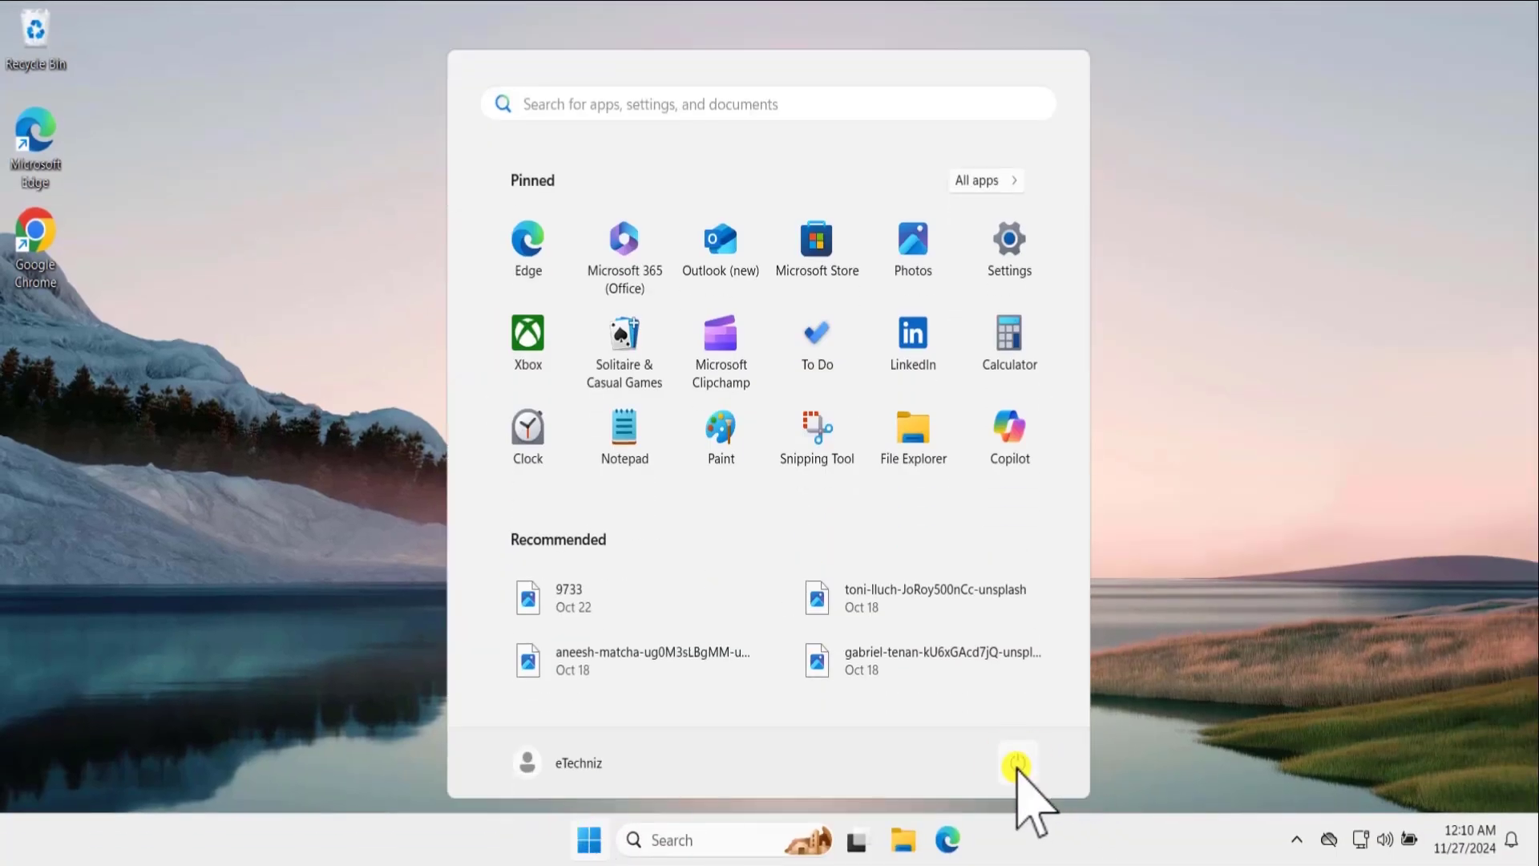
{"action": "left_click", "coordinate": [1017, 762]}
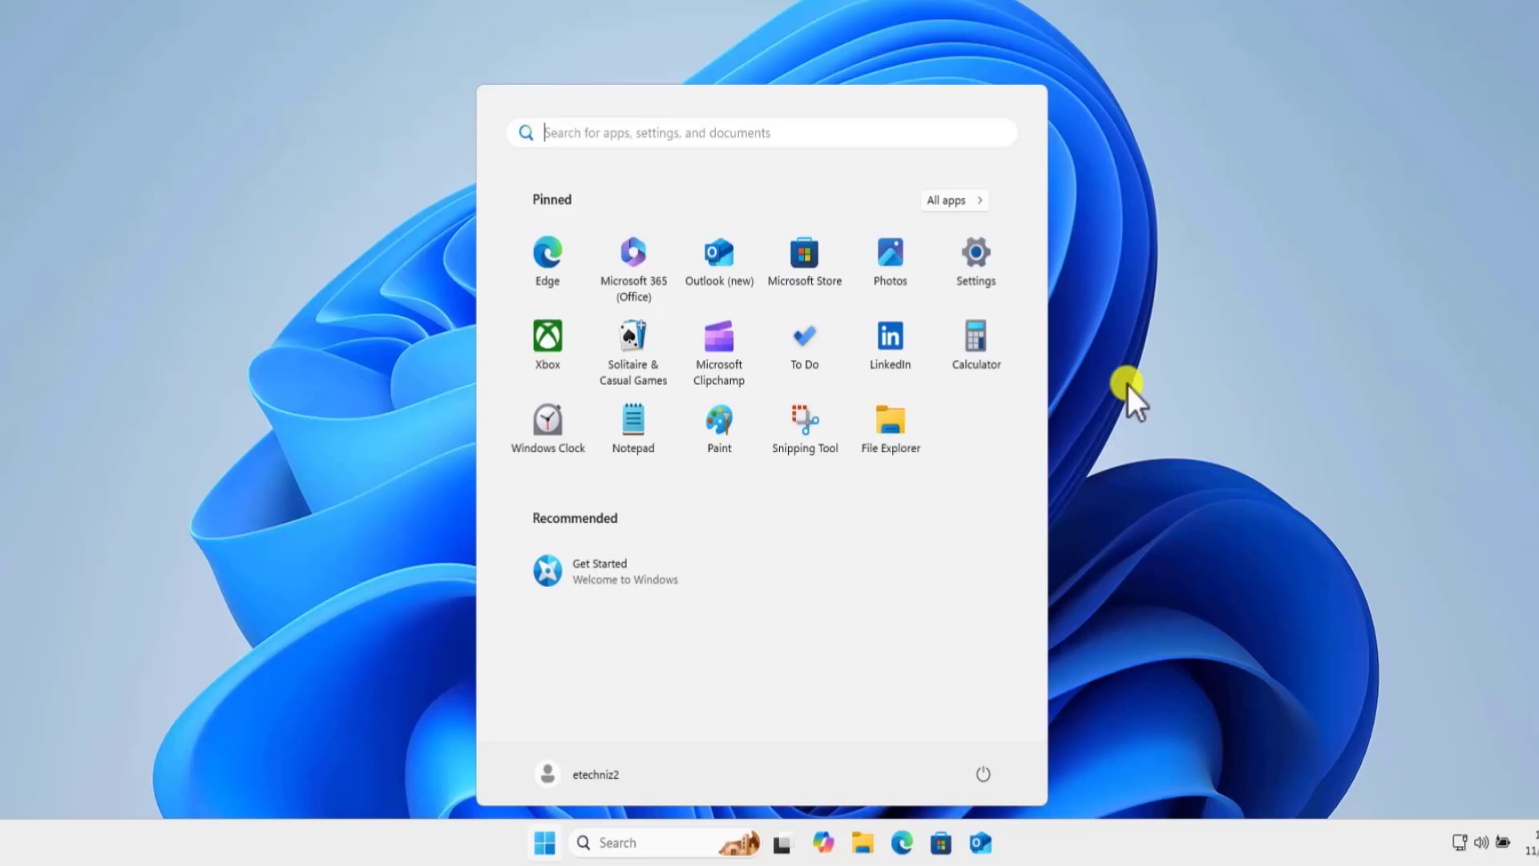
{"action": "left_click", "coordinate": [545, 842]}
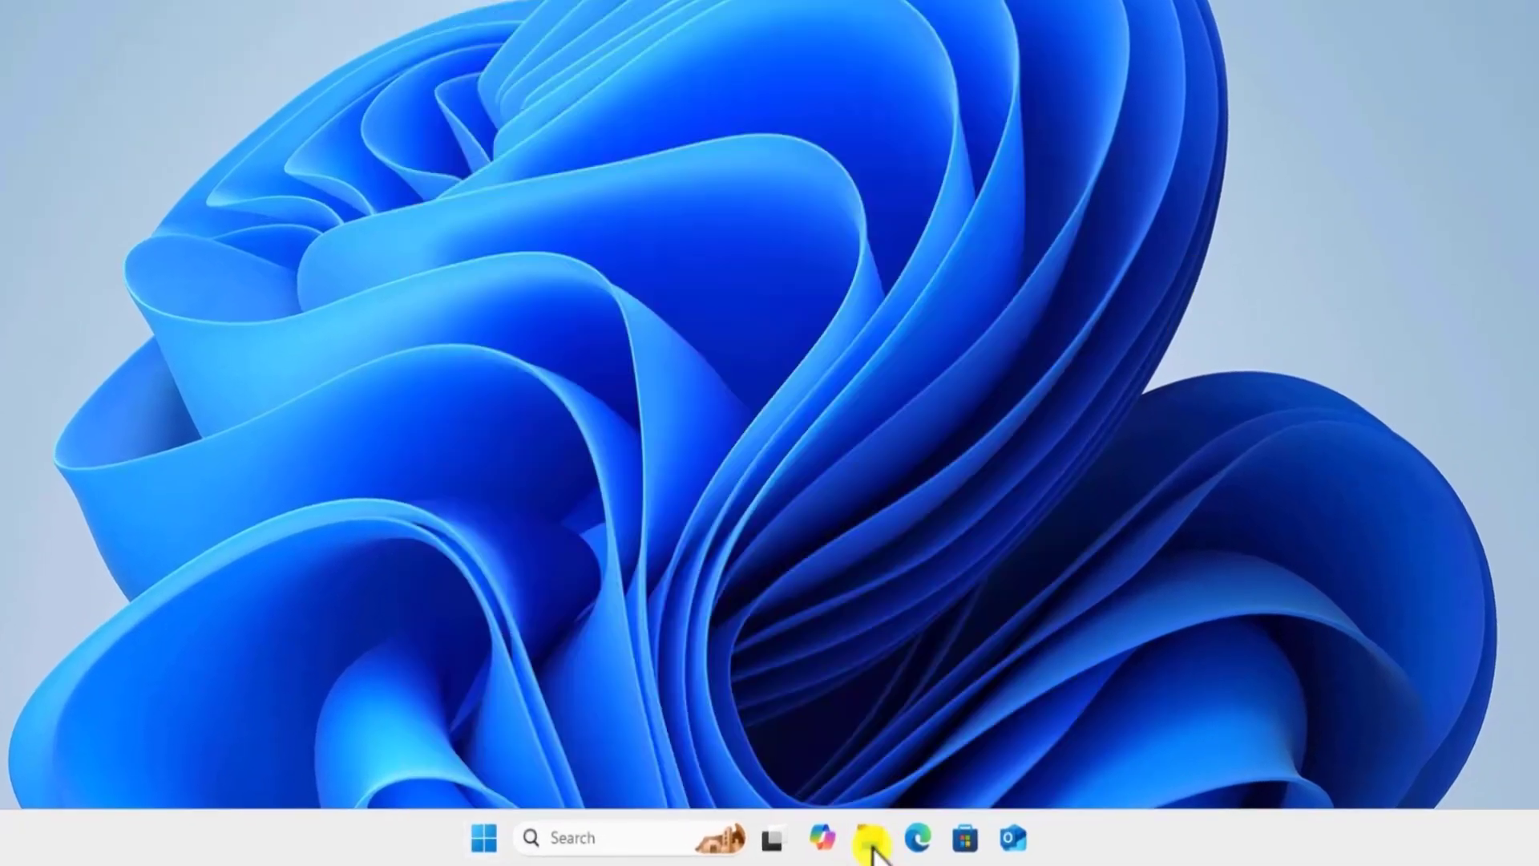
{"action": "left_click", "coordinate": [870, 837]}
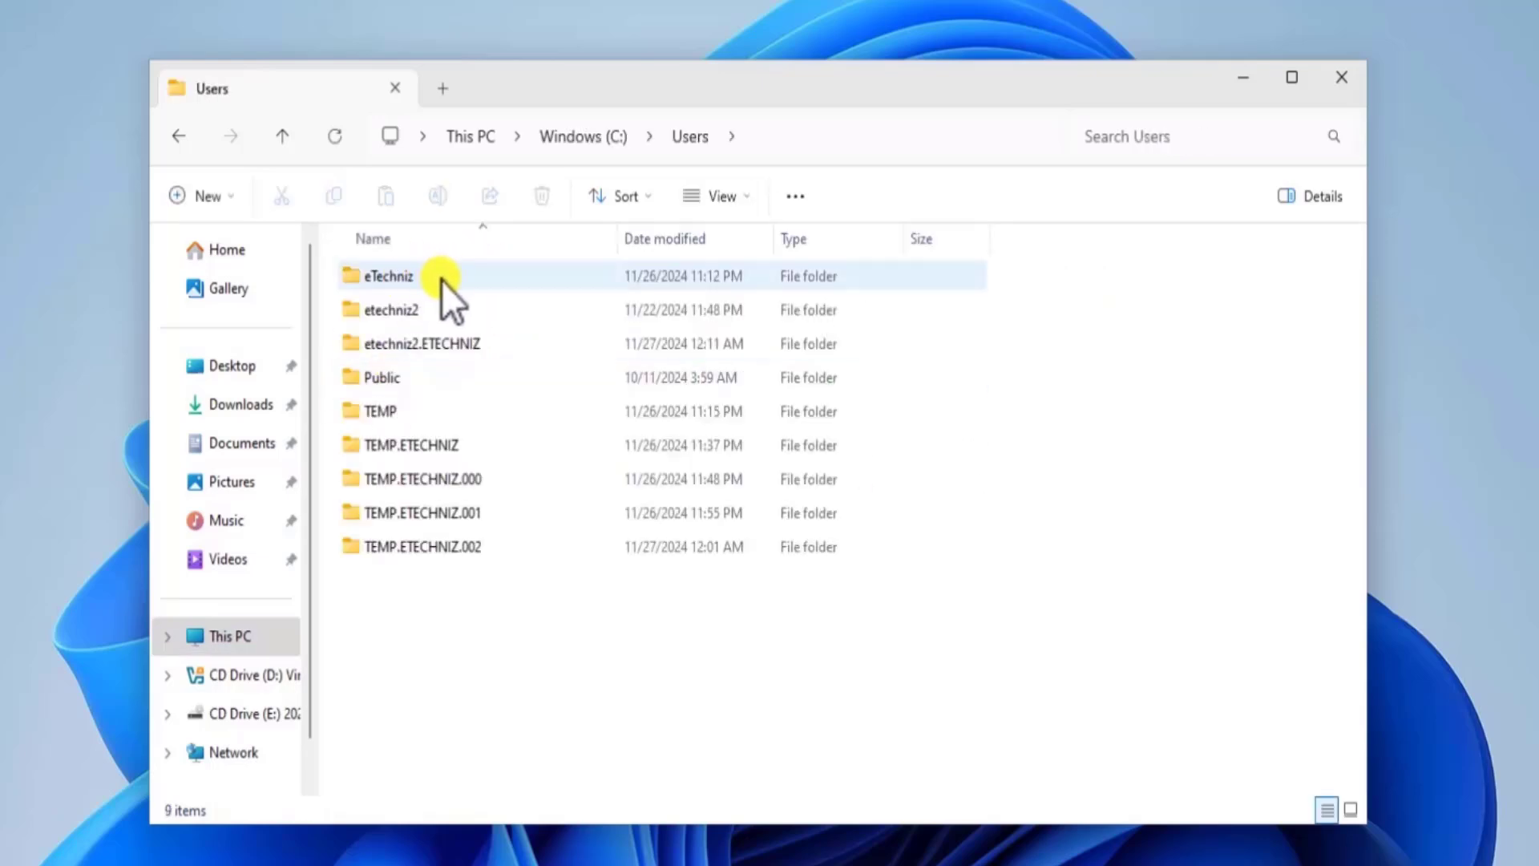
- Open the eTechniz folder in C:\Users, granting permanent access to view its twelve folders
{"action": "double_click", "coordinate": [389, 276]}
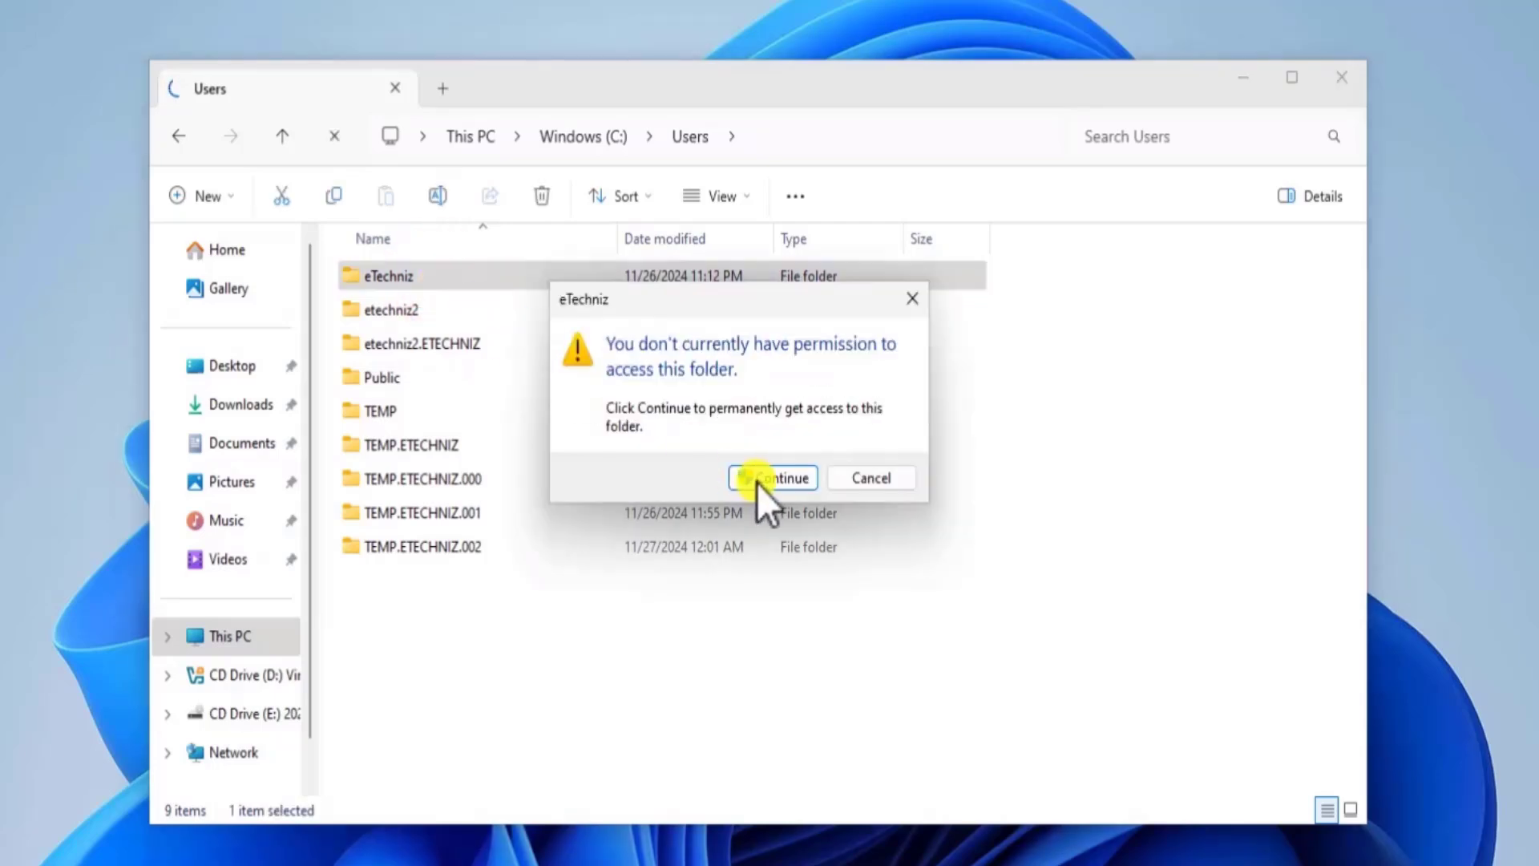
{"action": "left_click", "coordinate": [770, 477]}
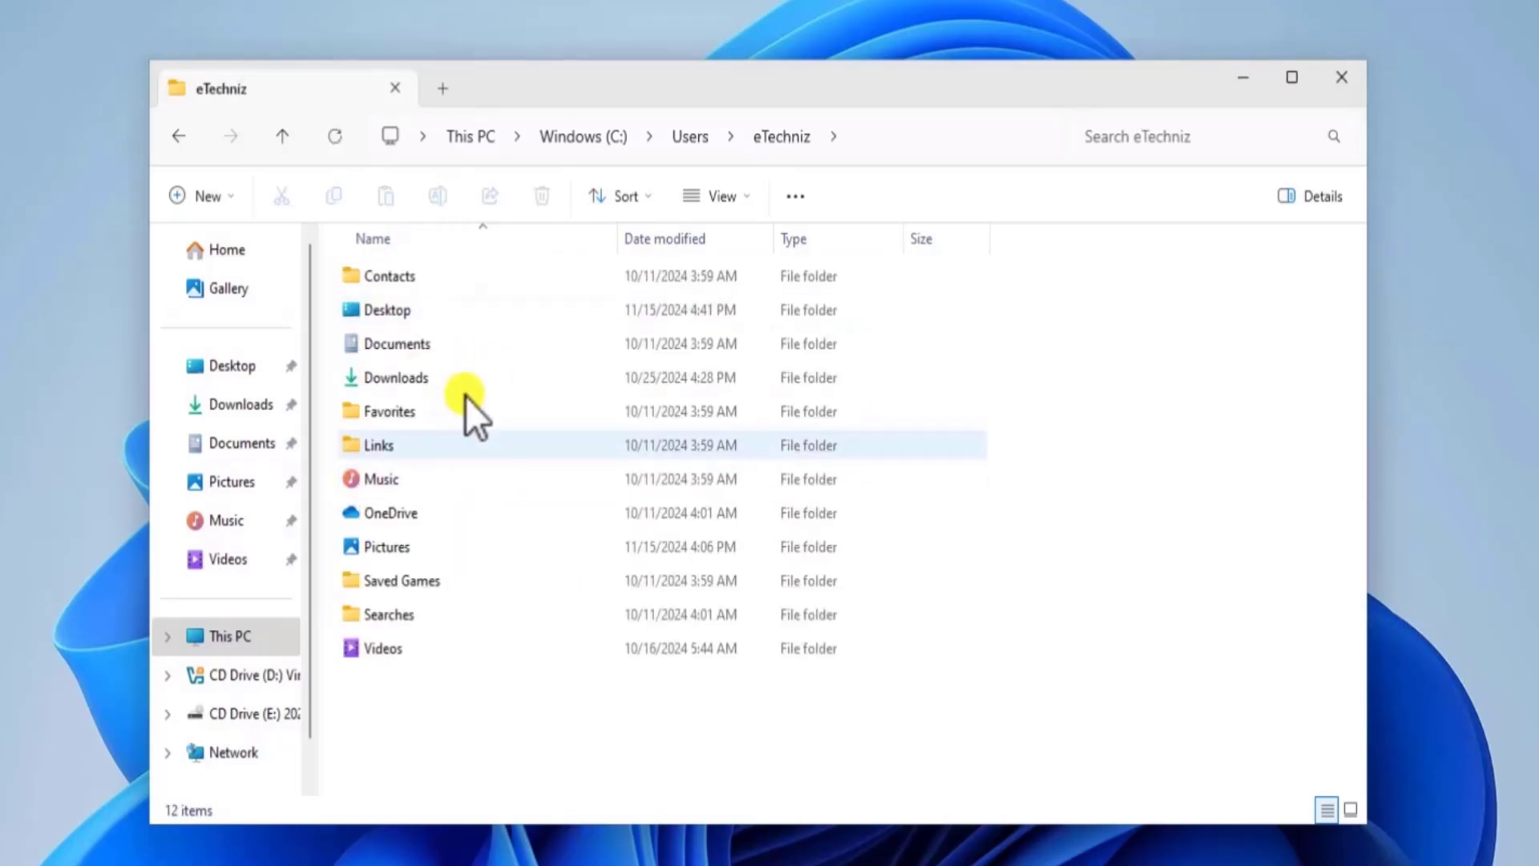
{"action": "left_click", "coordinate": [385, 309]}
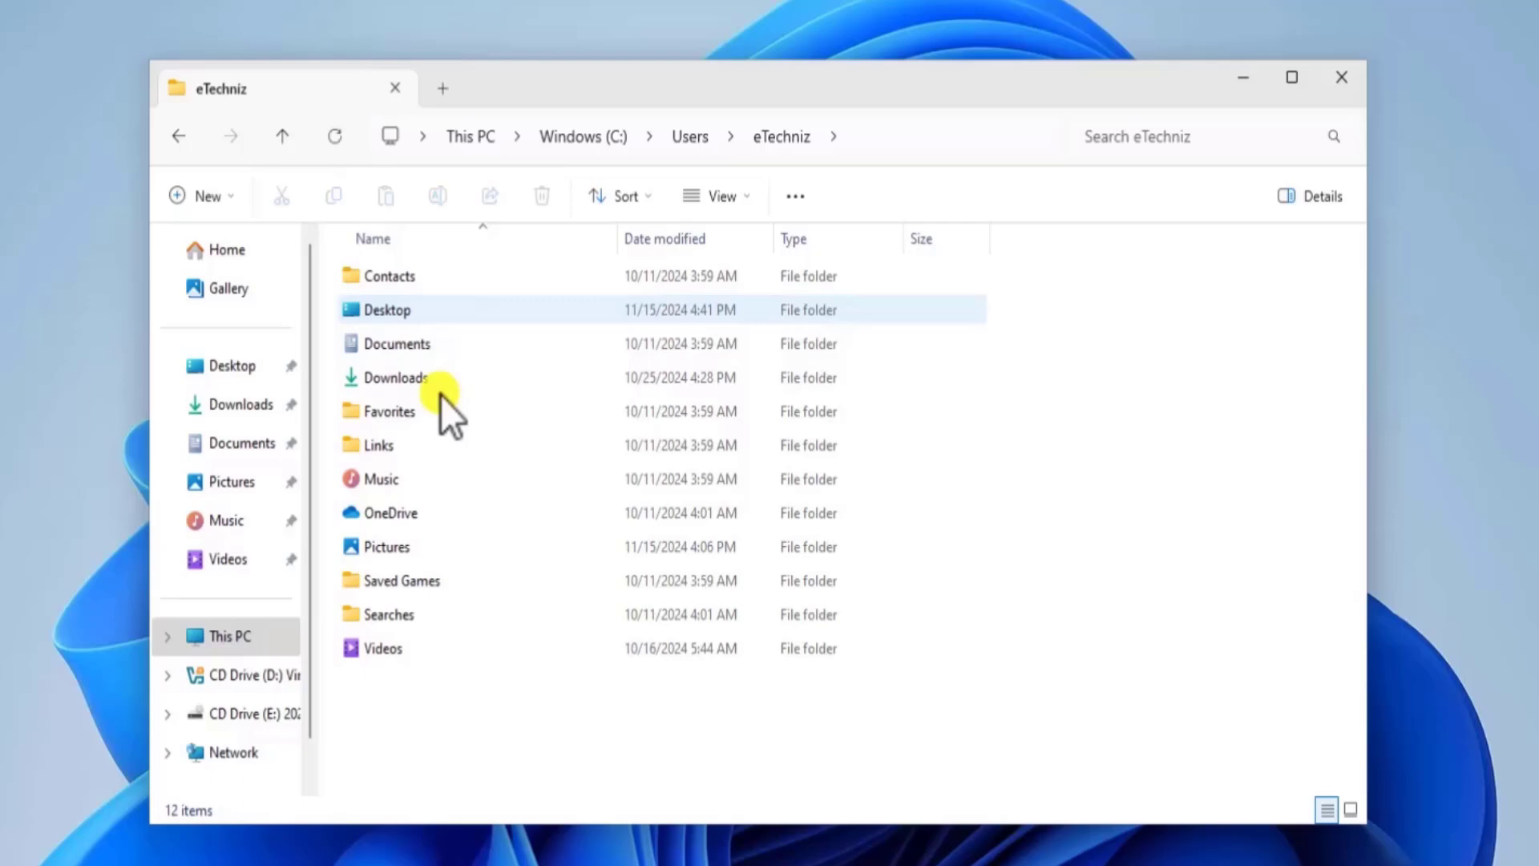